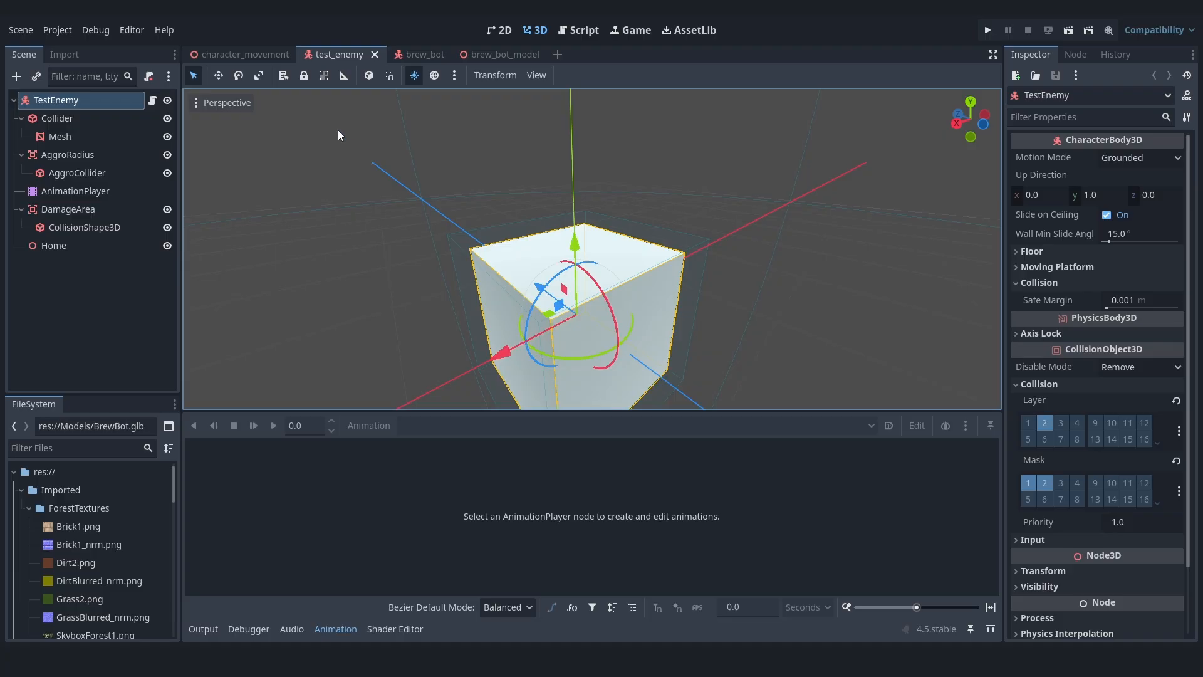
- Browse the FastWalk Skeleton3D leg tracks, select Leg1.L keyframes, and rewind the timeline to start
left_click(413, 54)
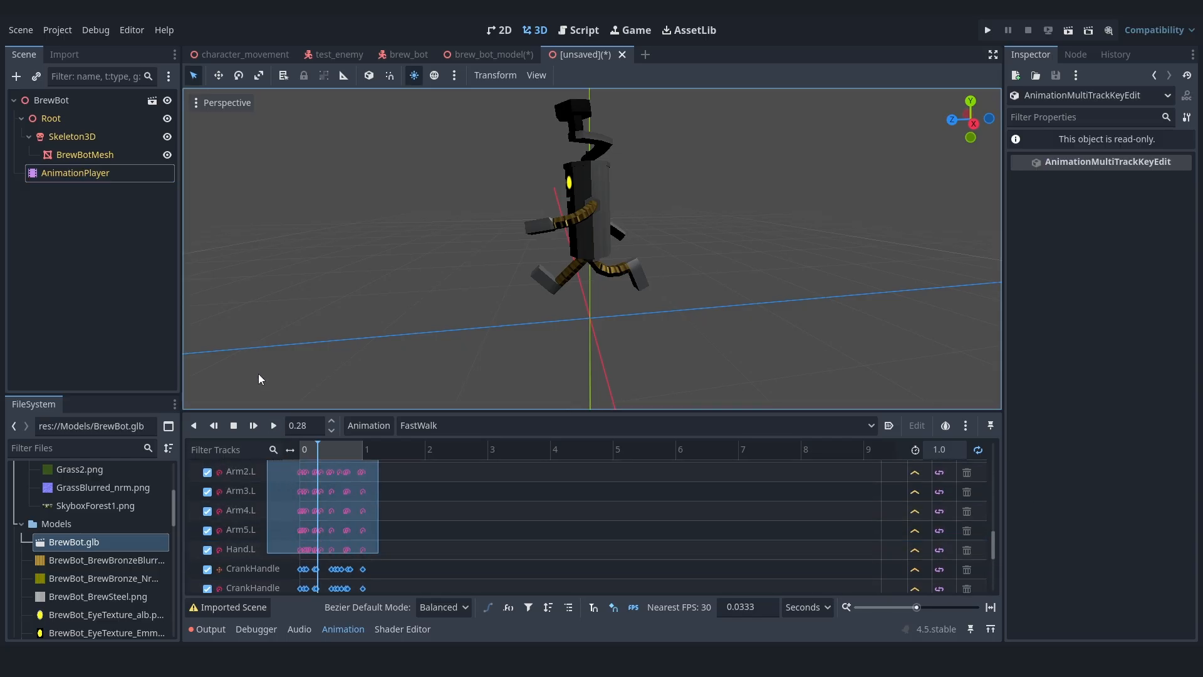
scroll("down", 3)
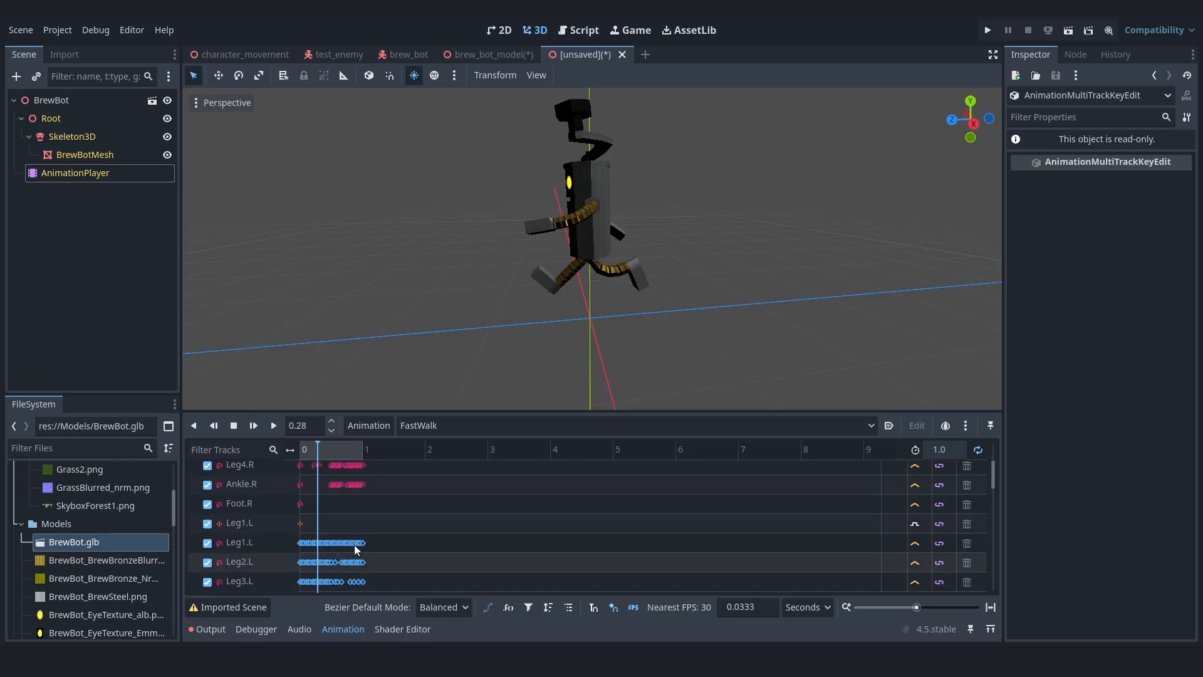
left_click(487, 54)
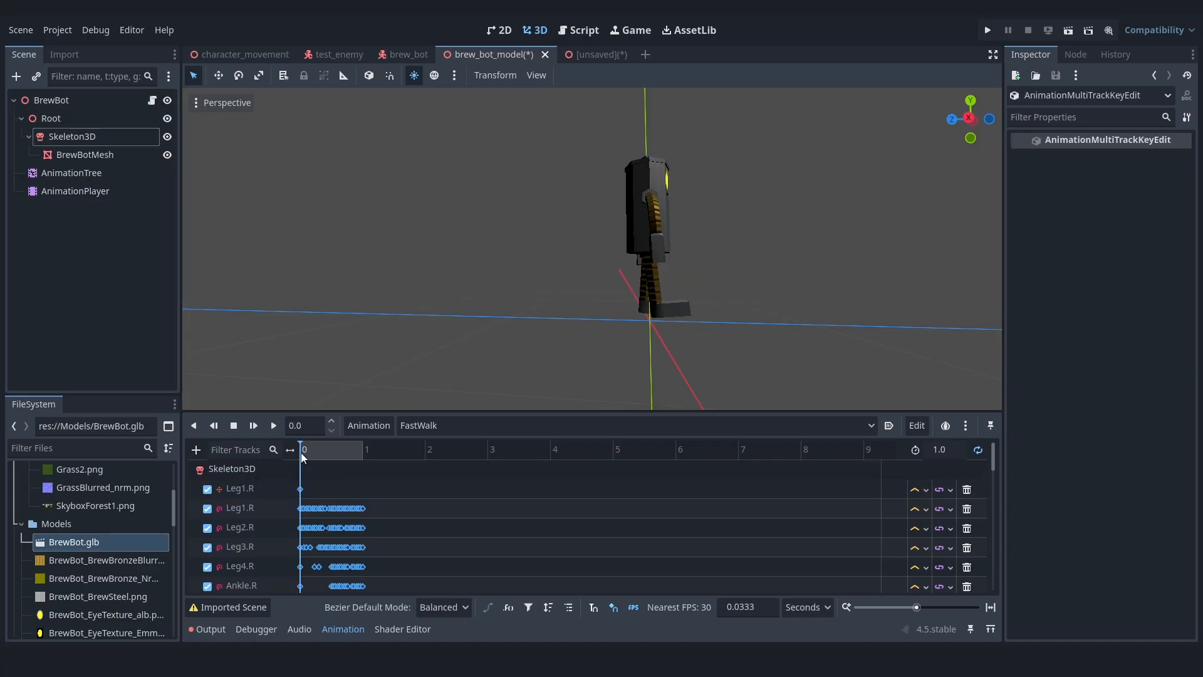
left_click(986, 30)
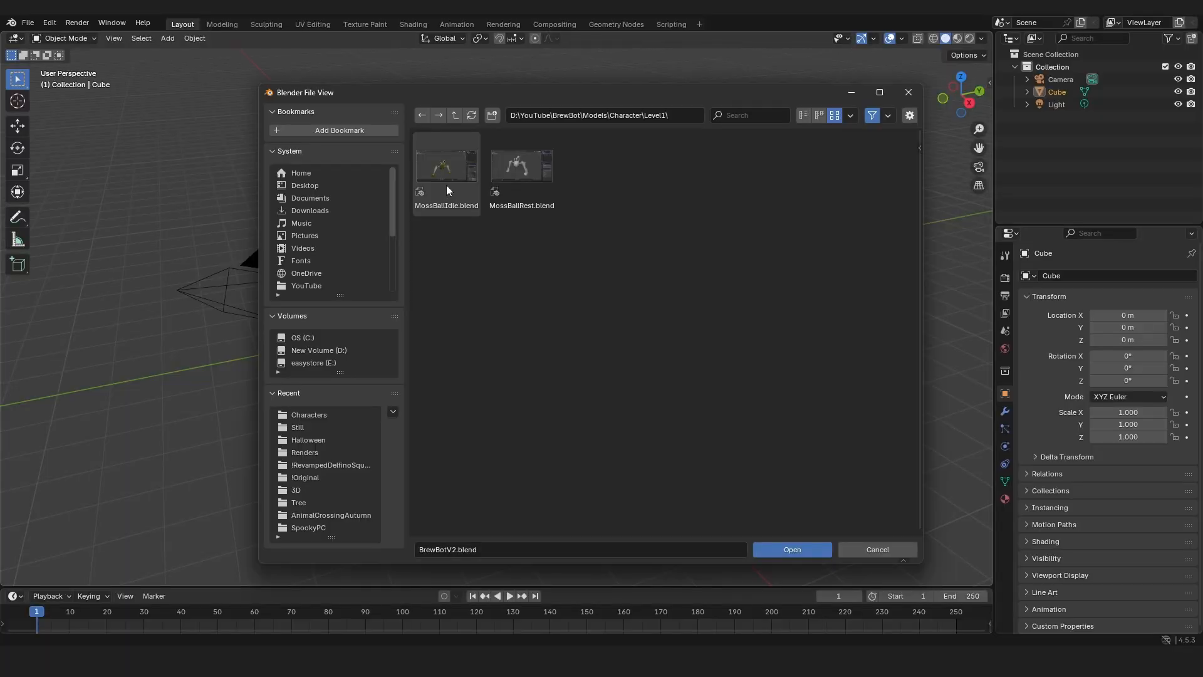
- Open MossBallIdle.blend and reposition the body and left eyeball bones in pose mode
left_click(791, 549)
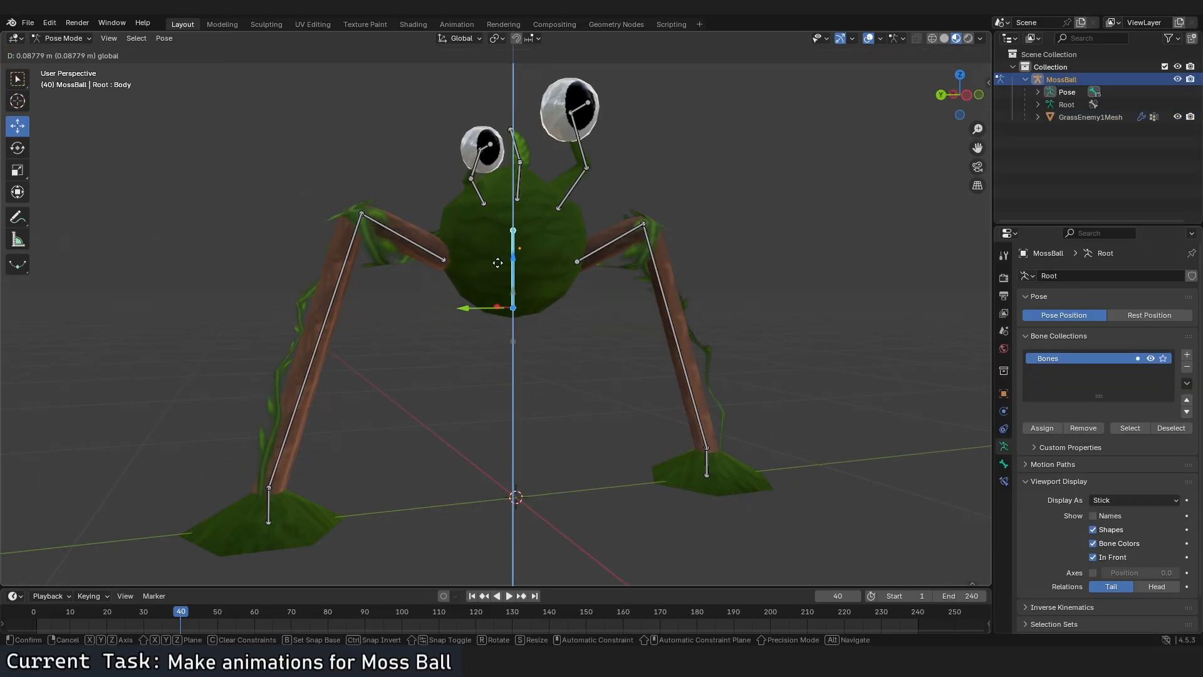
left_click(65, 38)
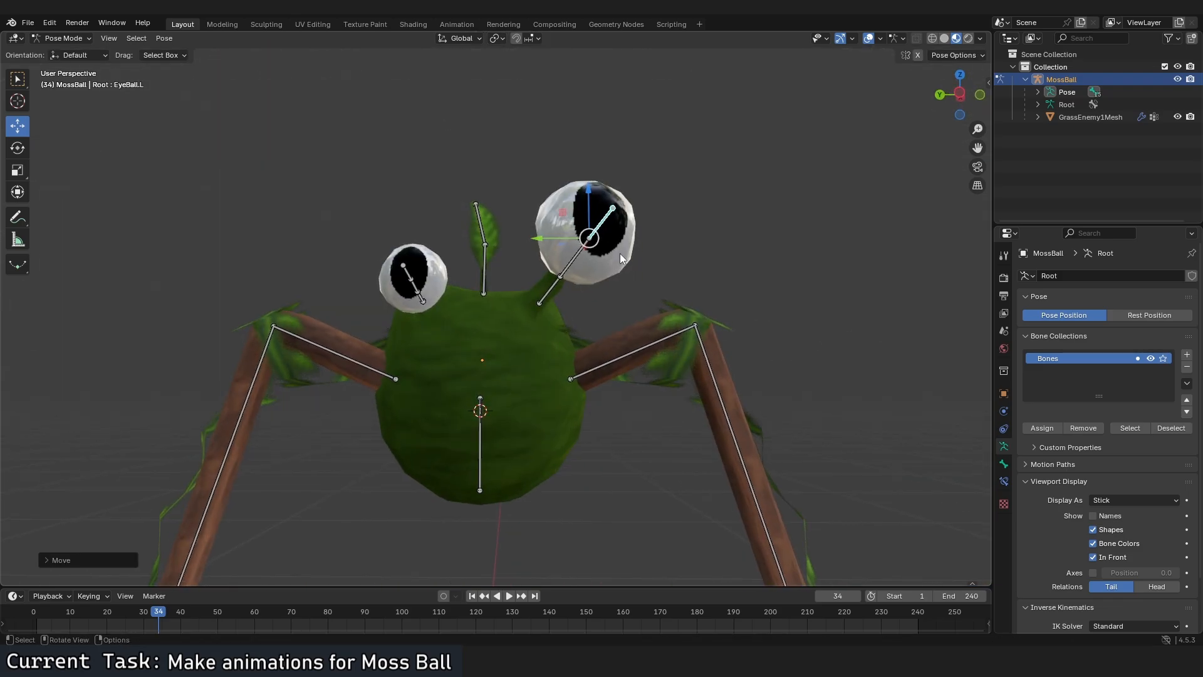
left_click(223, 23)
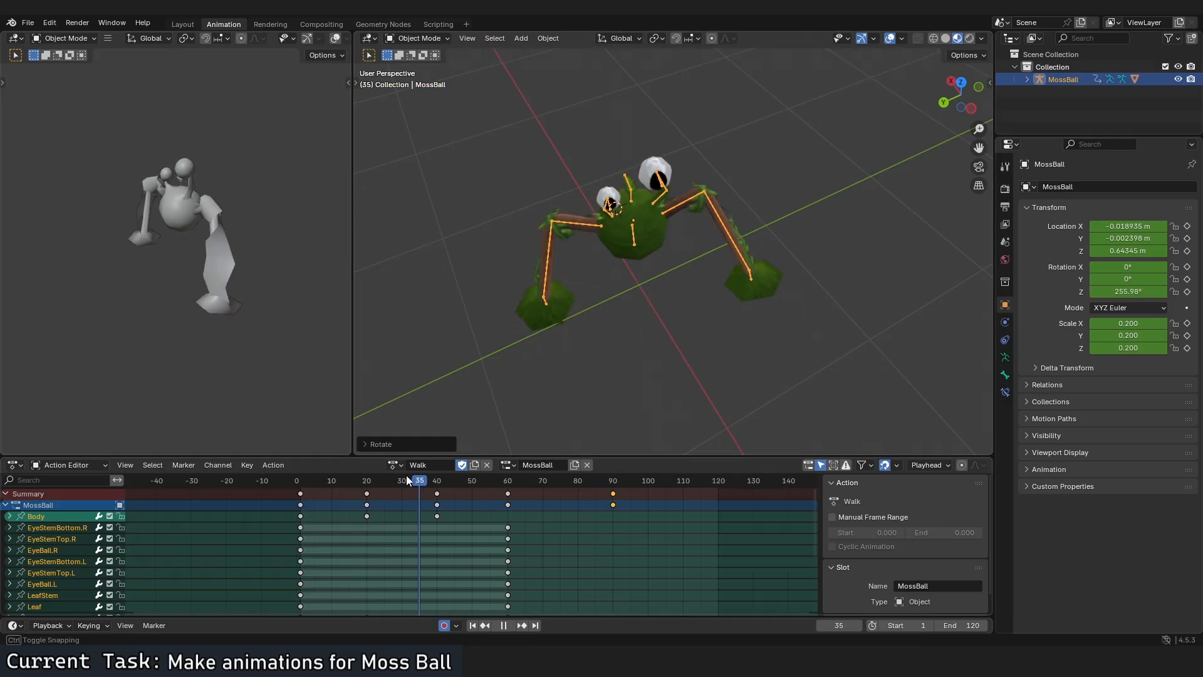
- Scrub between frames of the Walk action while keyframing the legs and object transform
left_click(504, 625)
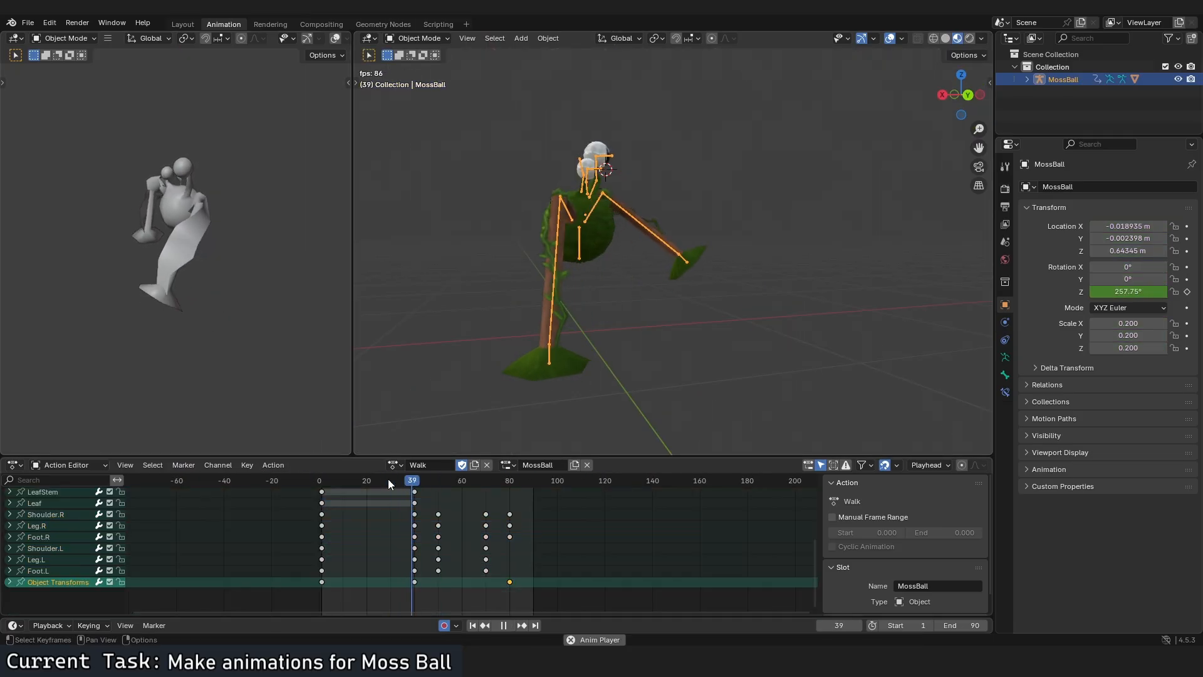
left_click(484, 481)
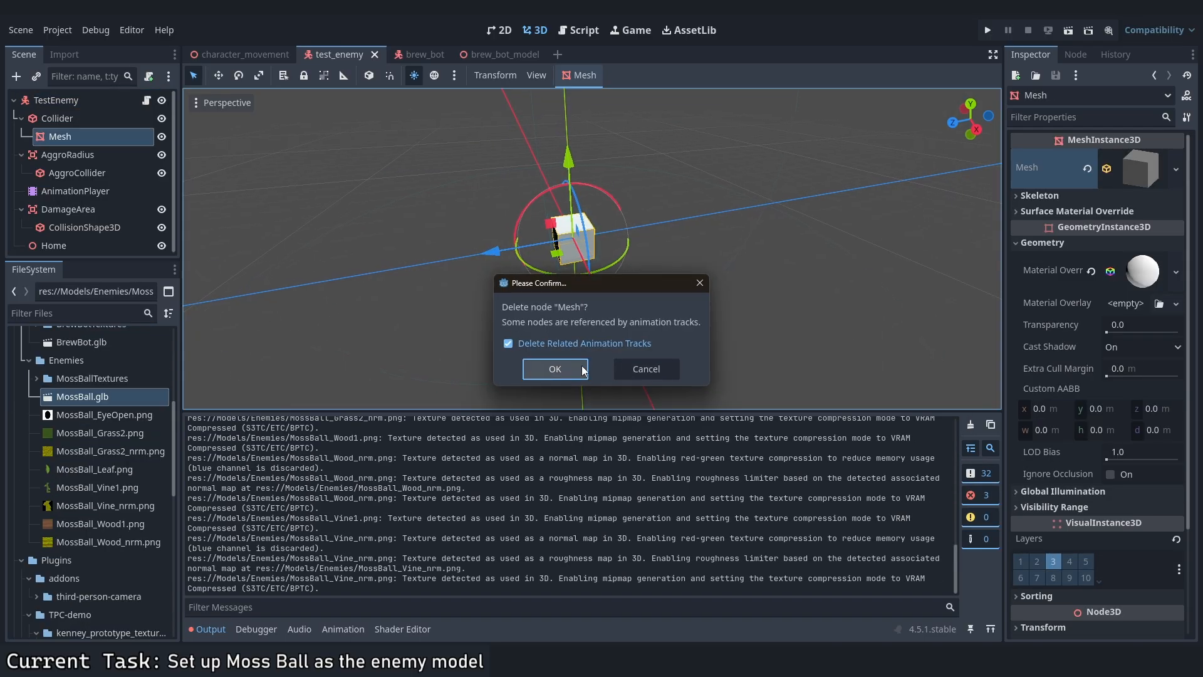
- Delete the cube Mesh node and edit the anim_player lines in test_enemy.gd
left_click(554, 369)
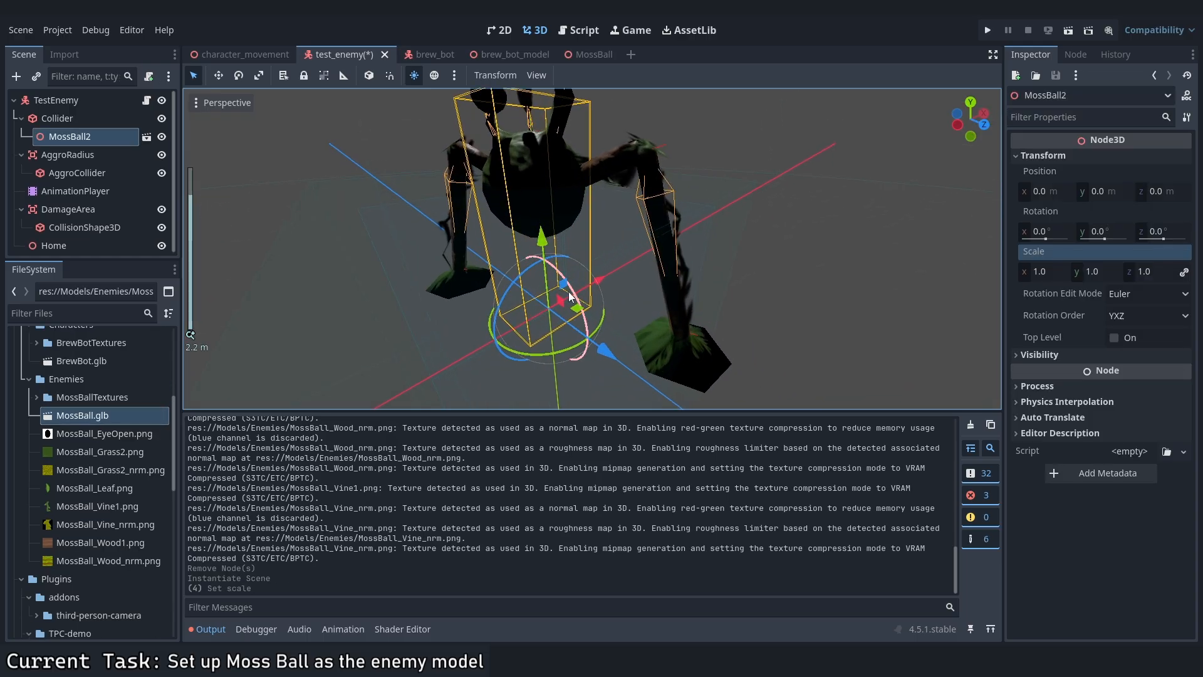
left_click(583, 30)
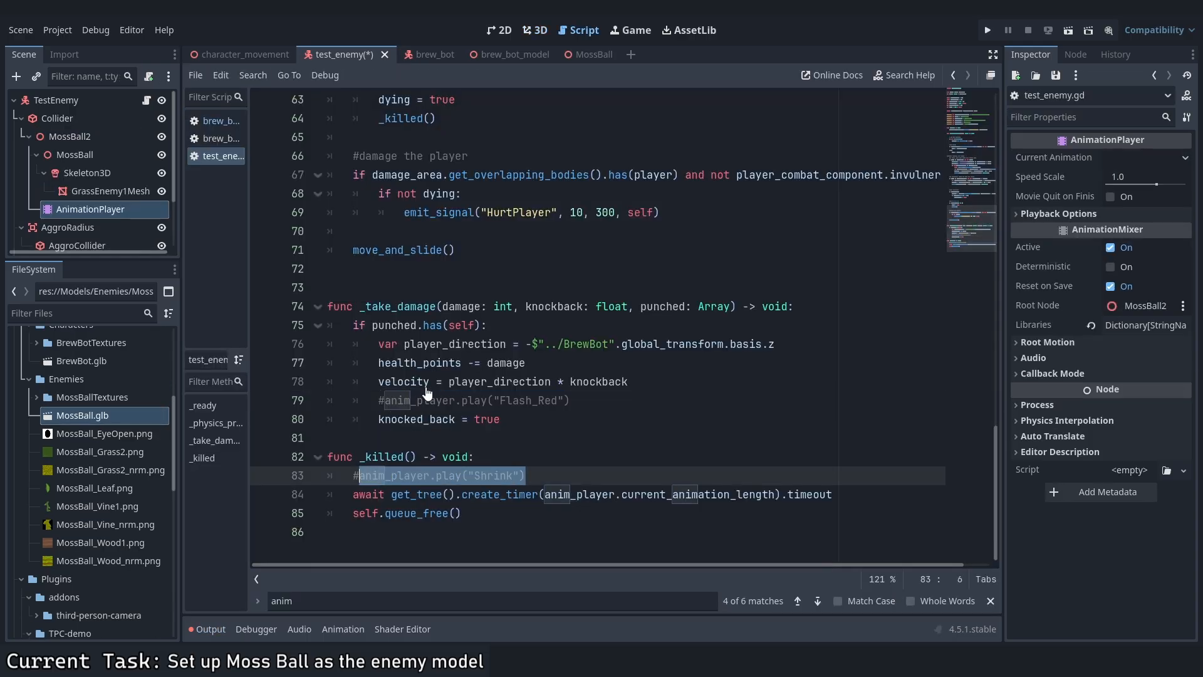
type("anim_player.")
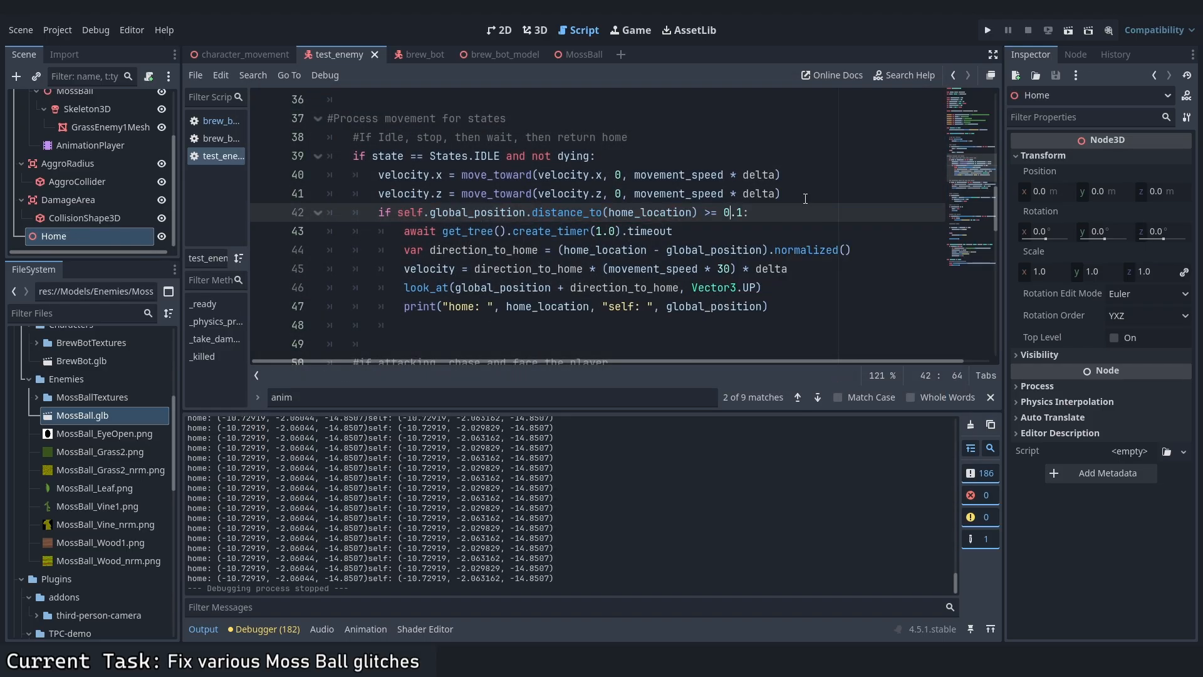
- Rename the Flash_Red animation to FlashRed and select the new animation tree node
left_click(987, 30)
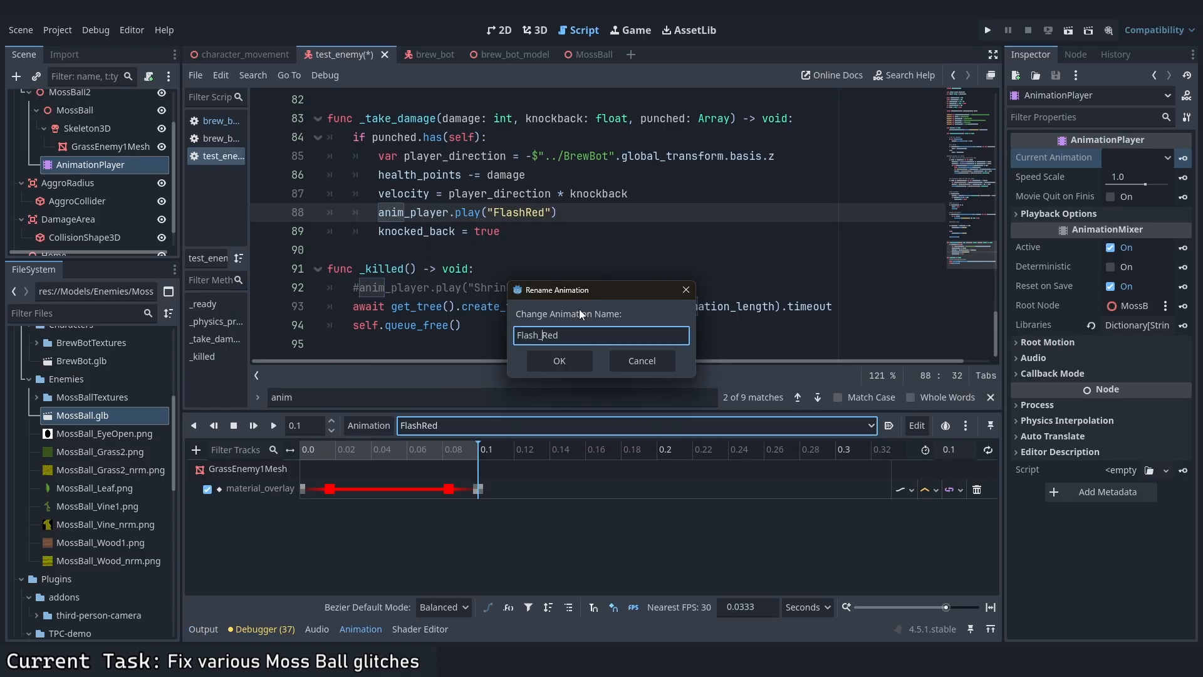
left_click(988, 30)
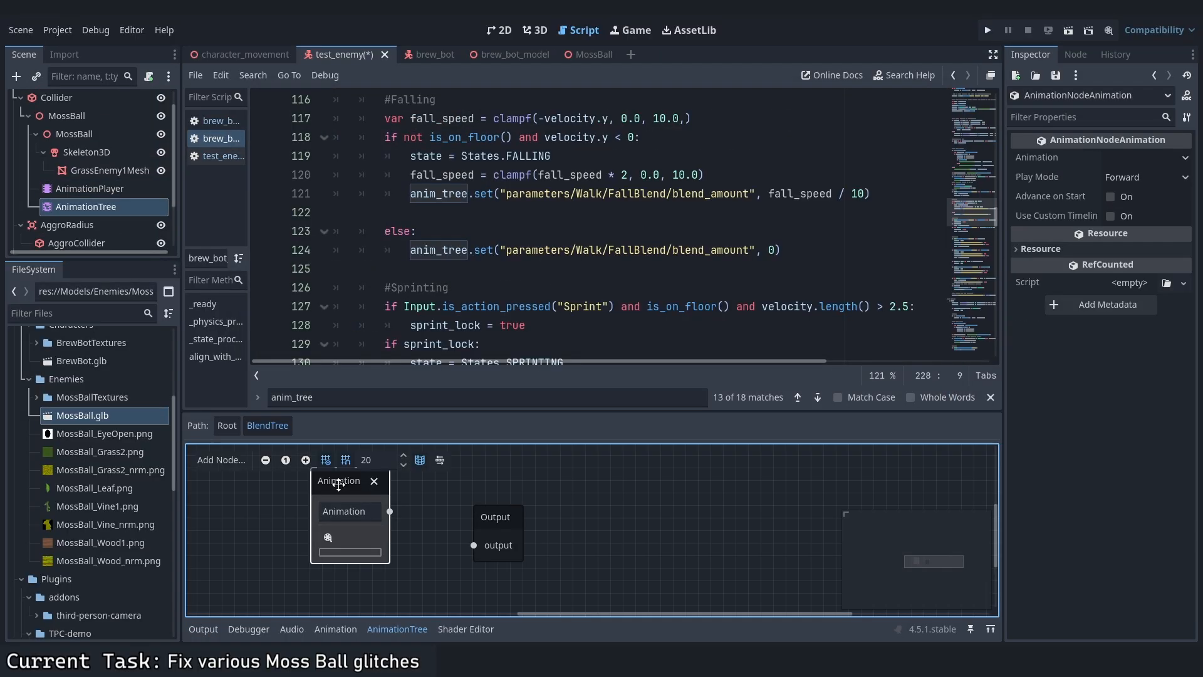
left_click(347, 550)
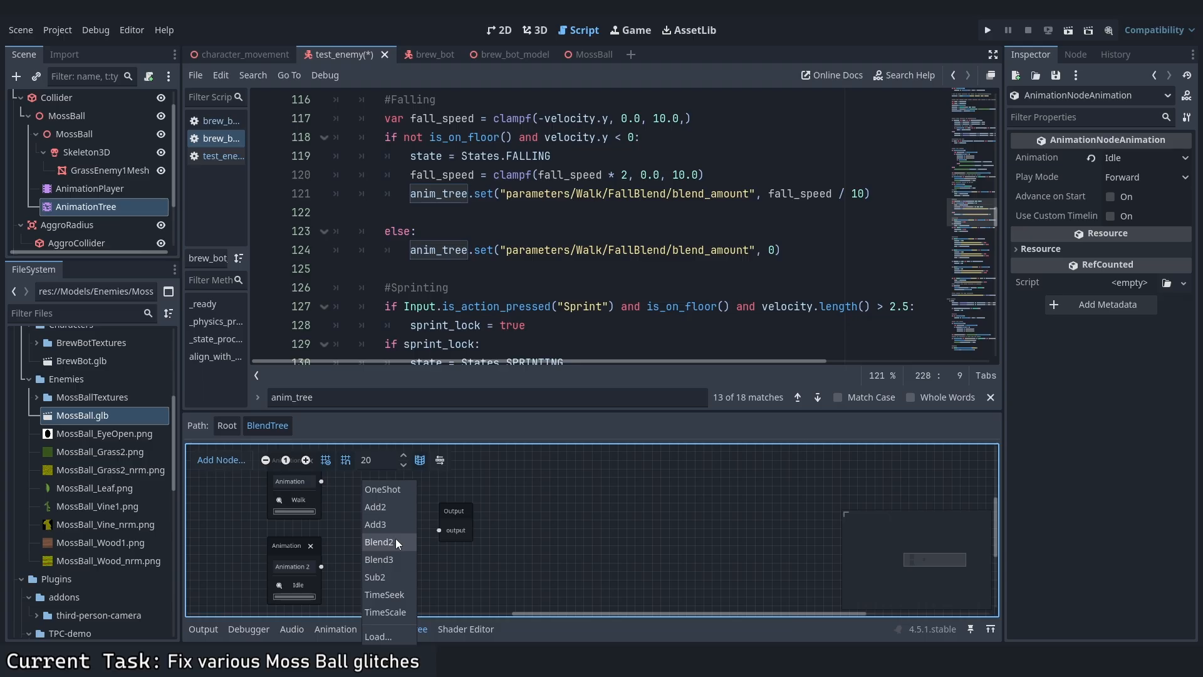
- Add a Blend2 WalkOrIdle node and edit the BlendTree feeding RedOneShot
left_click(378, 541)
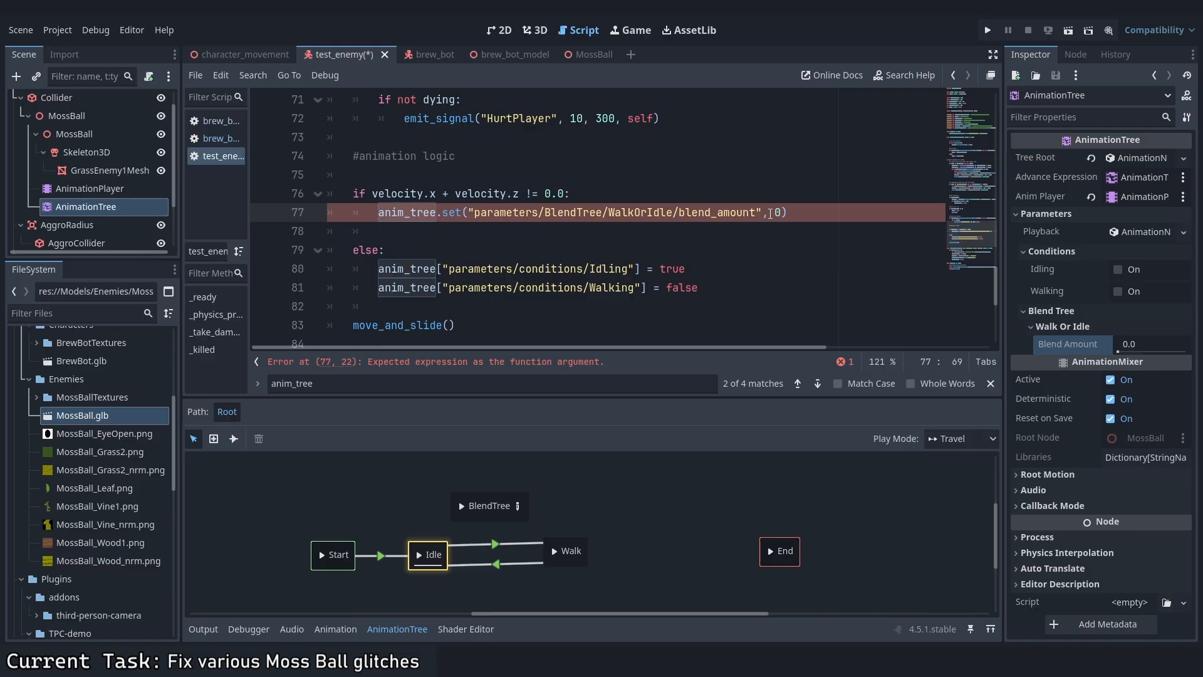
left_click(988, 30)
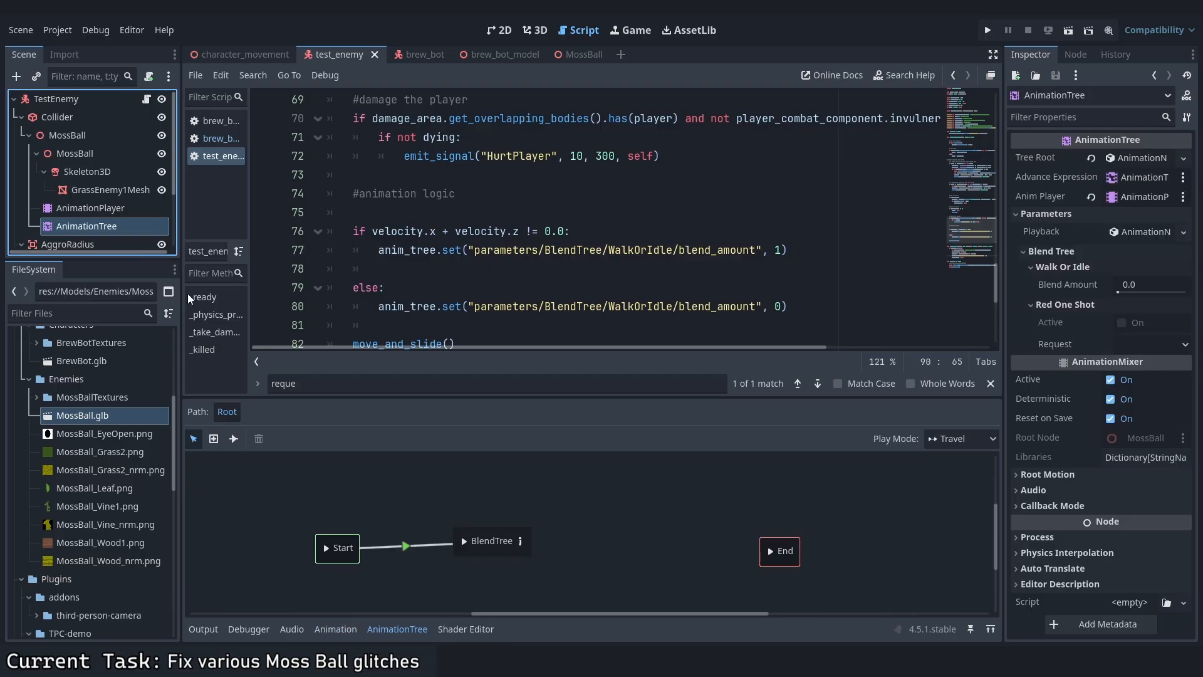
double_click(492, 540)
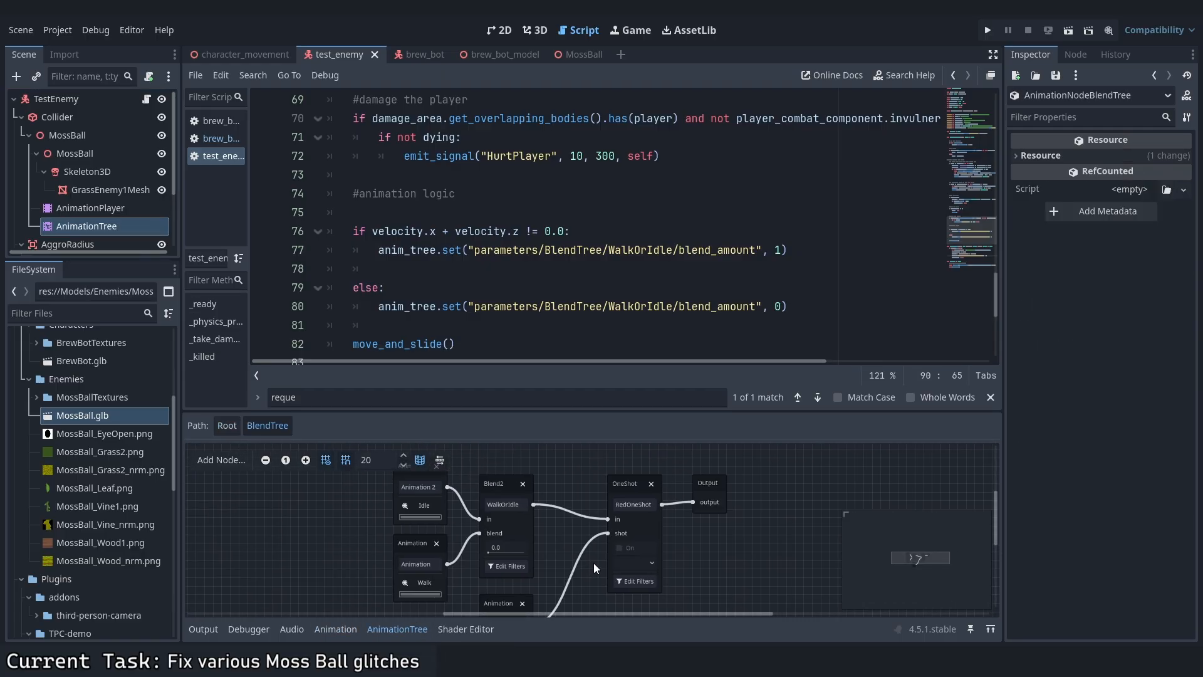
left_click(91, 208)
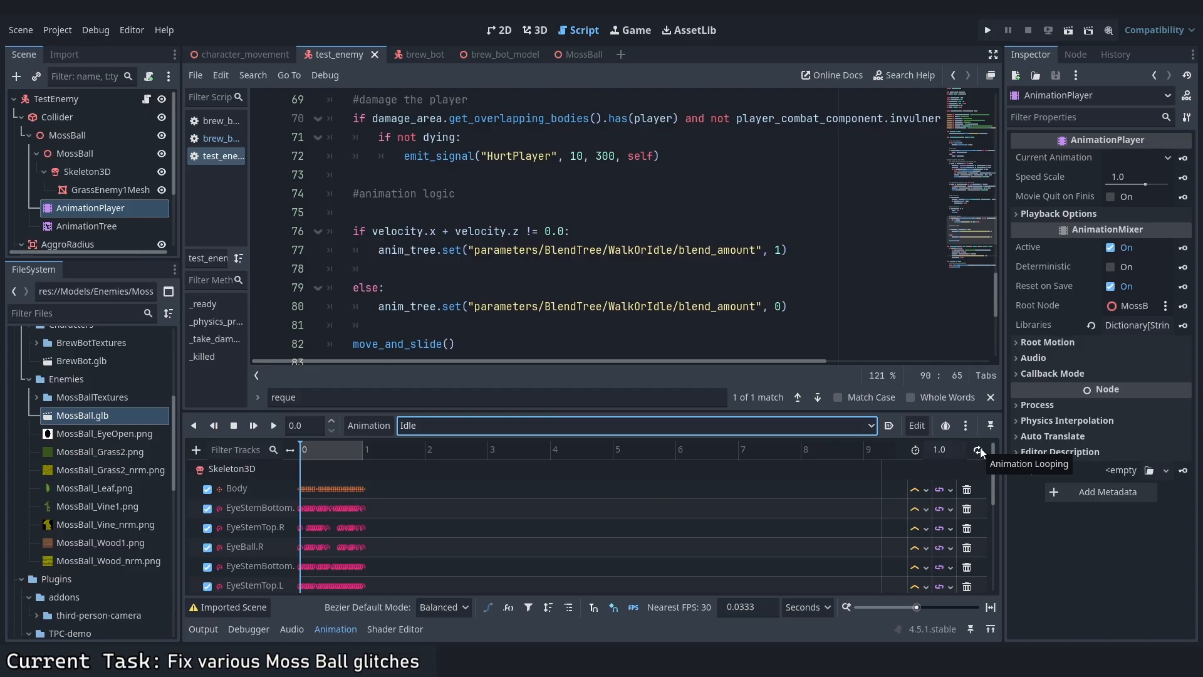
- Enable looping on the Idle animation and run the project to test the enemy
left_click(987, 30)
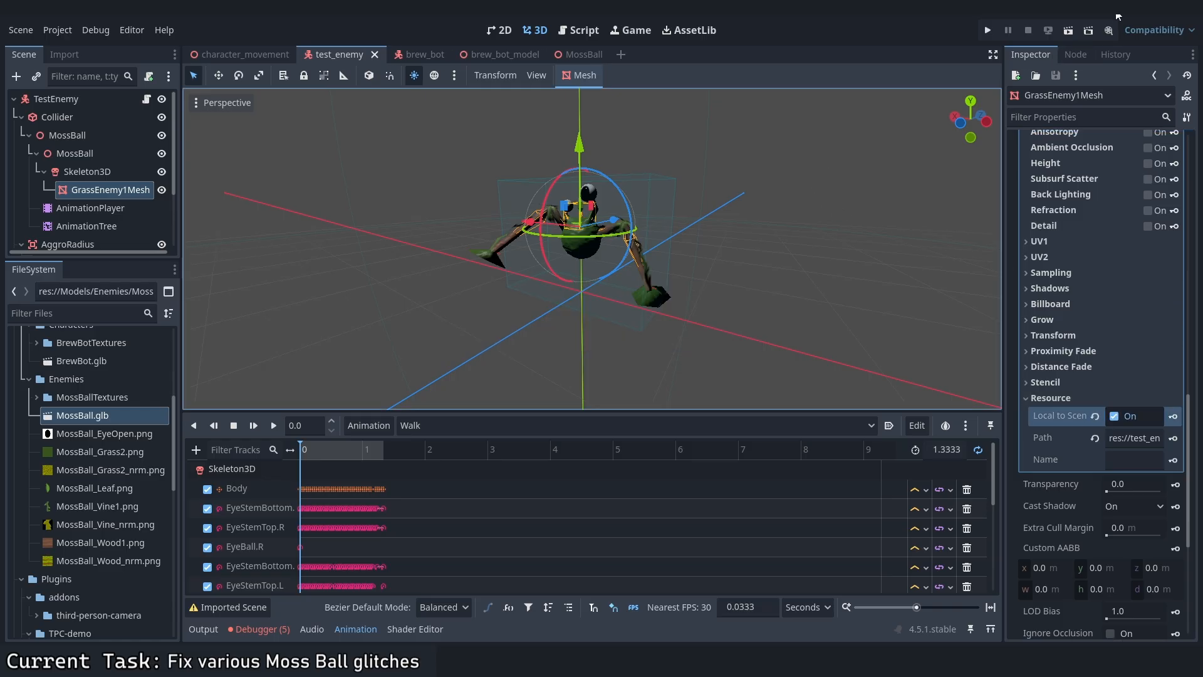
left_click(986, 30)
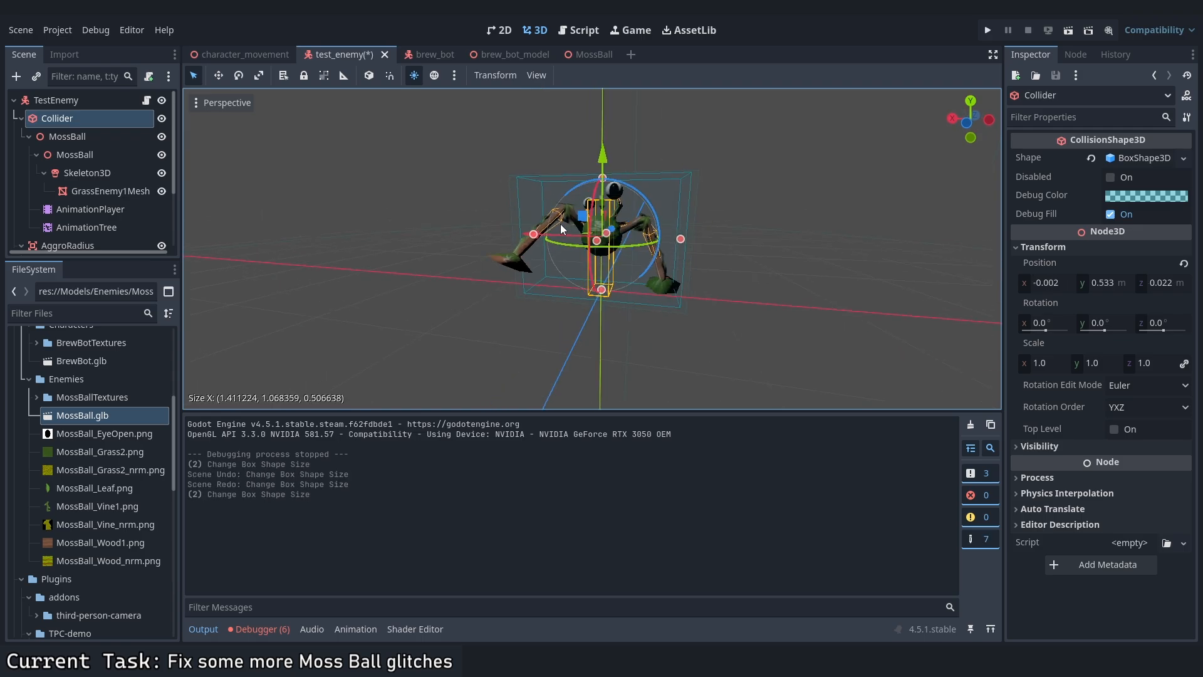
- Reset the Collider position to the origin and run the game to attack the Moss Ball
left_click(986, 30)
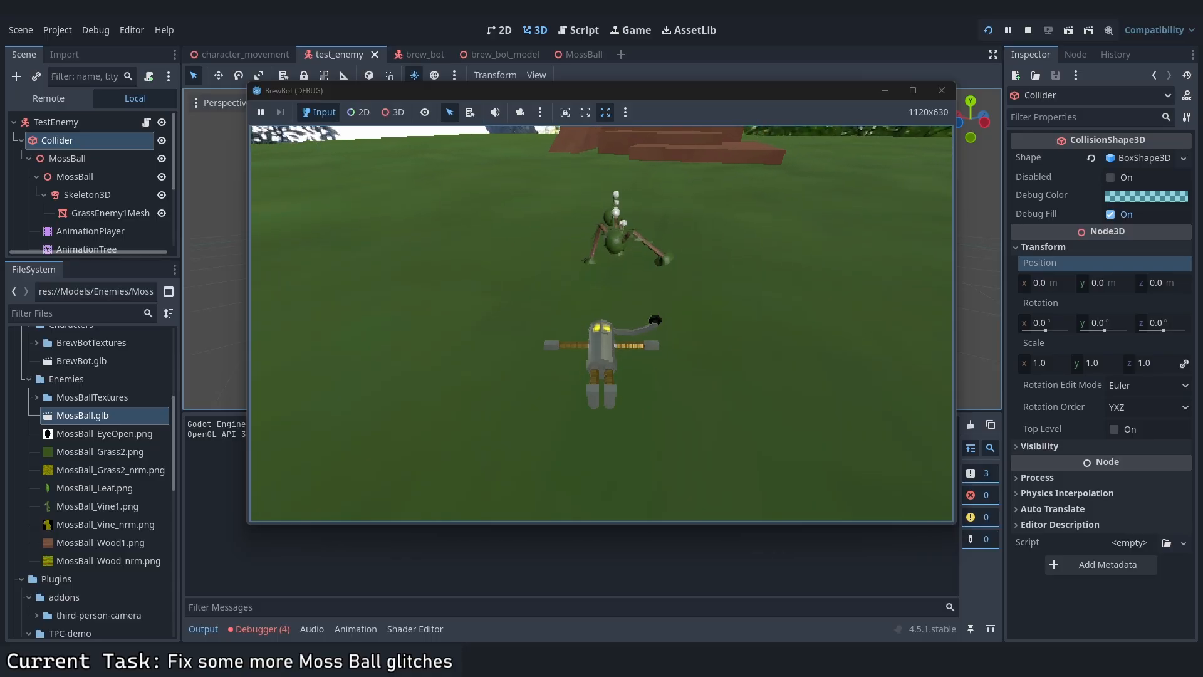
left_click(583, 30)
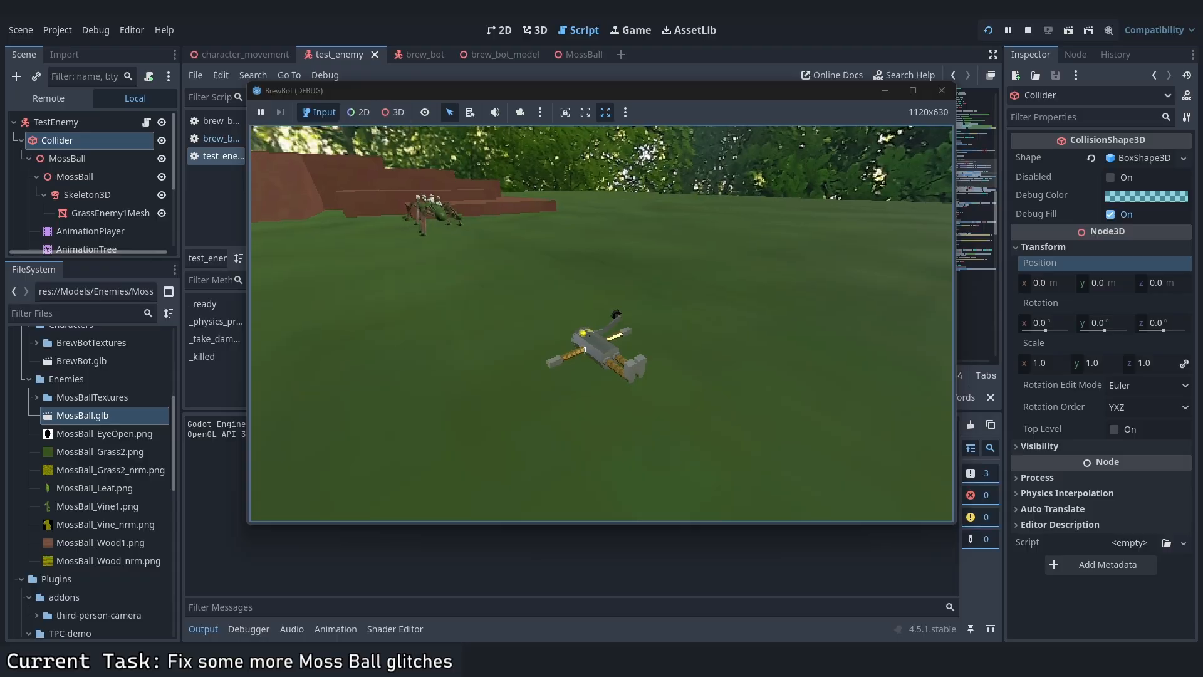
- Zero the x rotation after the look-at call in test_enemy.gd
left_click(1026, 30)
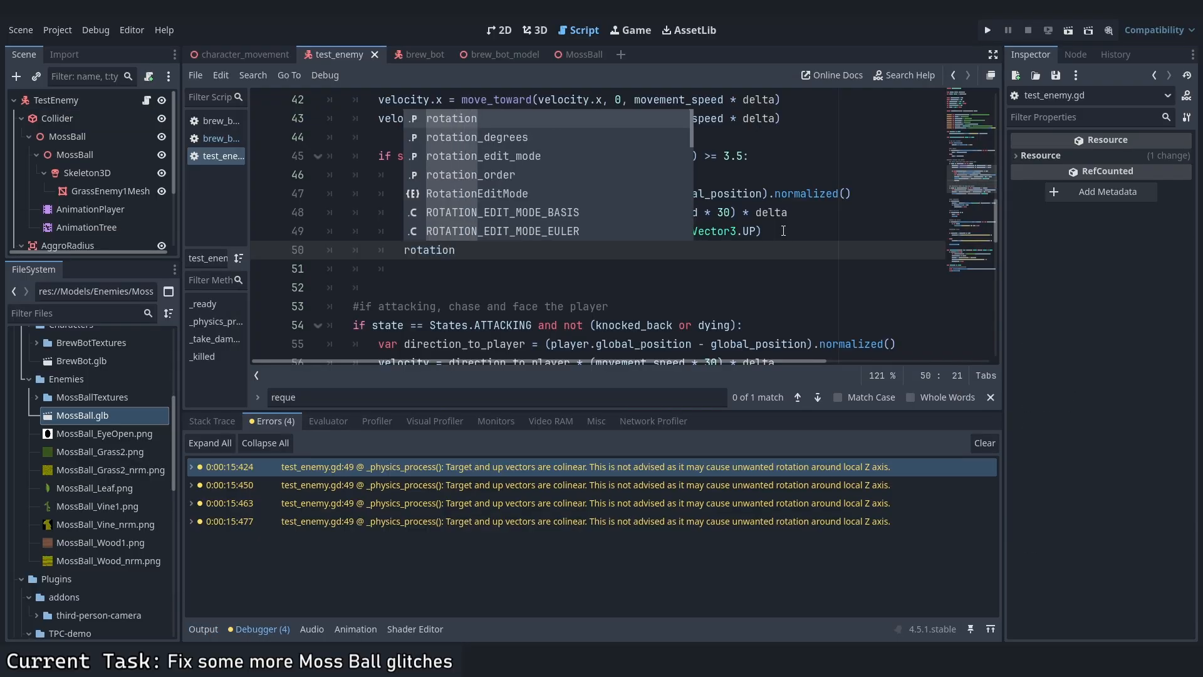
type(".x = 0")
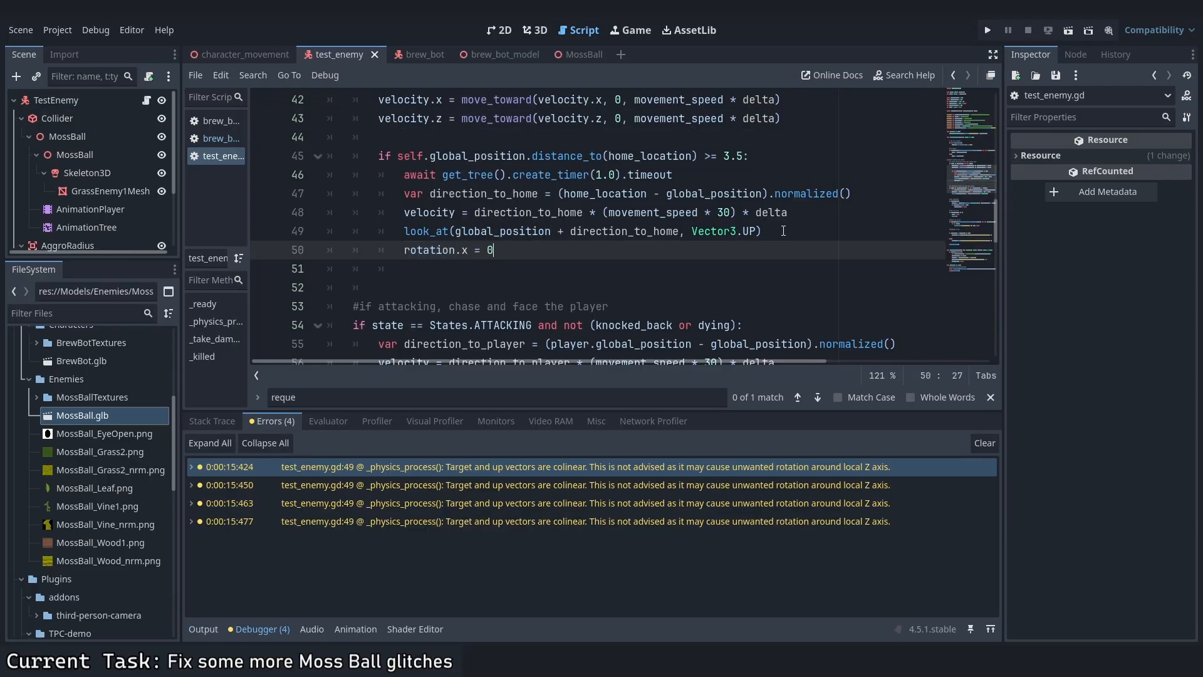
left_click(986, 30)
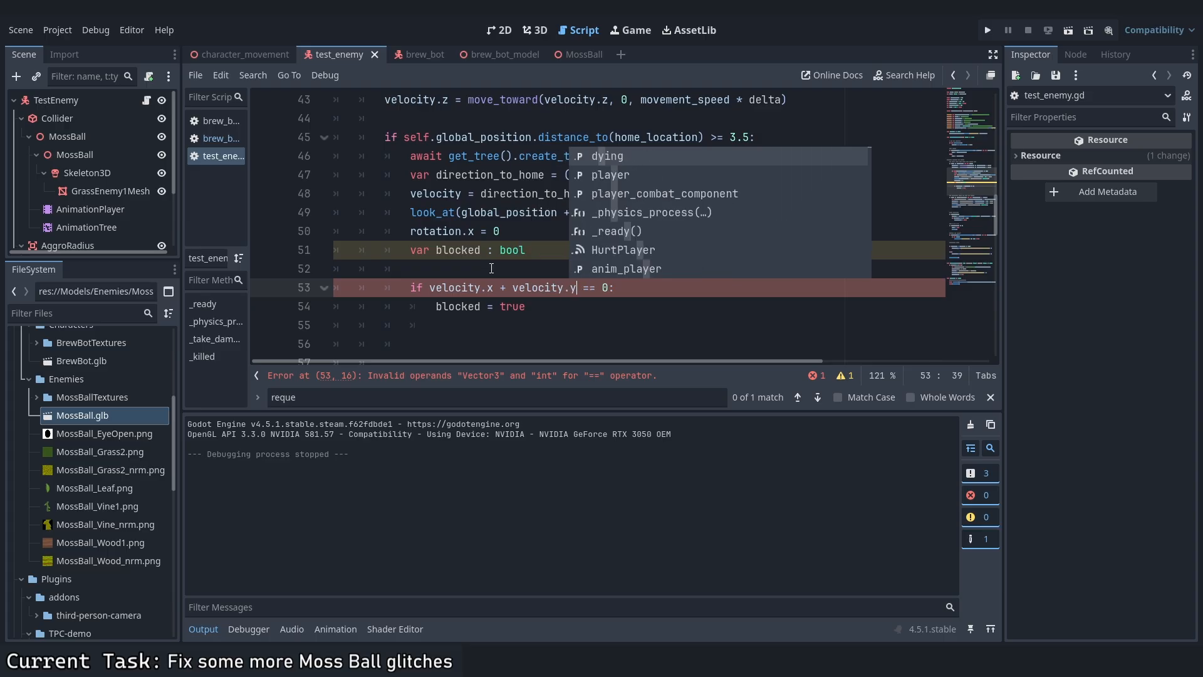
- Declare const jump_height = 2.0 near the movement speed and health values
left_click(987, 30)
type("var current_position = global_posi")
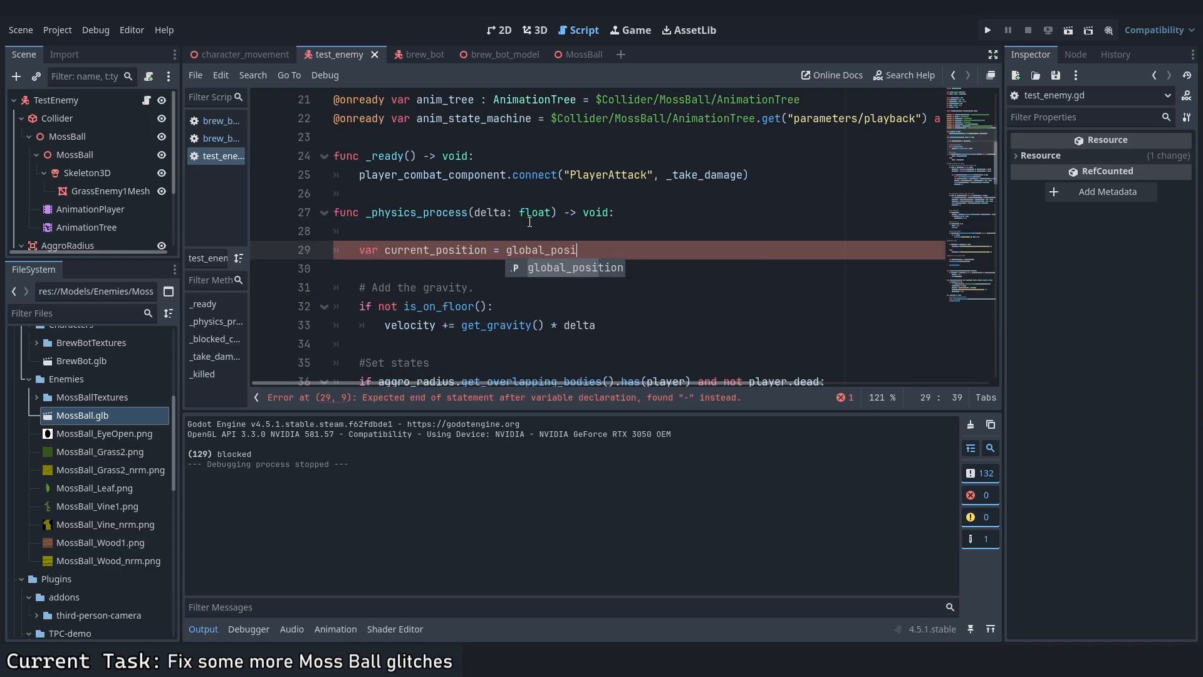
left_click(987, 30)
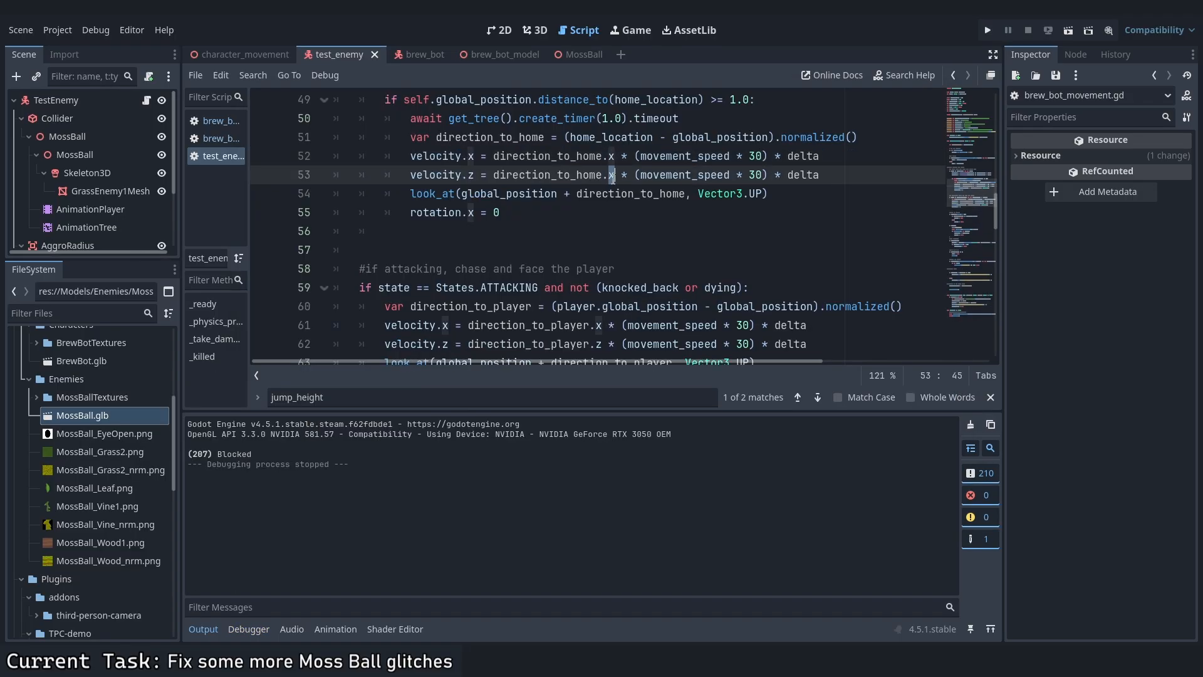
left_click(987, 30)
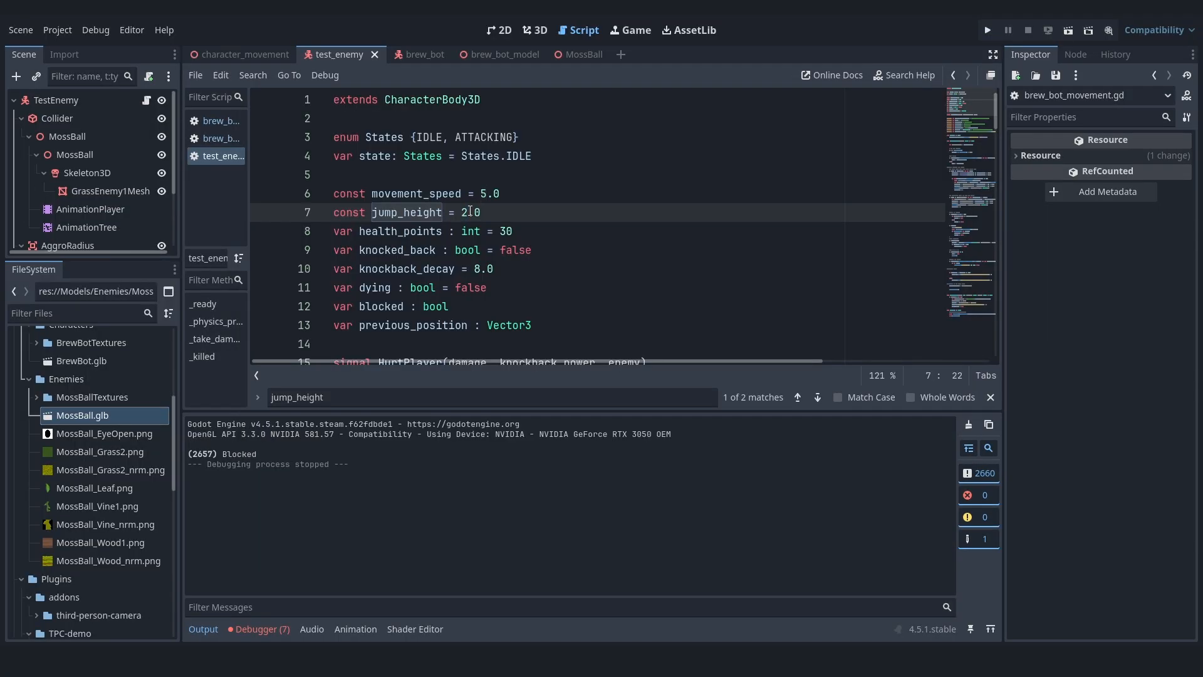
- Add an if jumped_count >= 2 block that sets jump_height in test_enemy.gd
left_click(988, 30)
type("jump_height = ju")
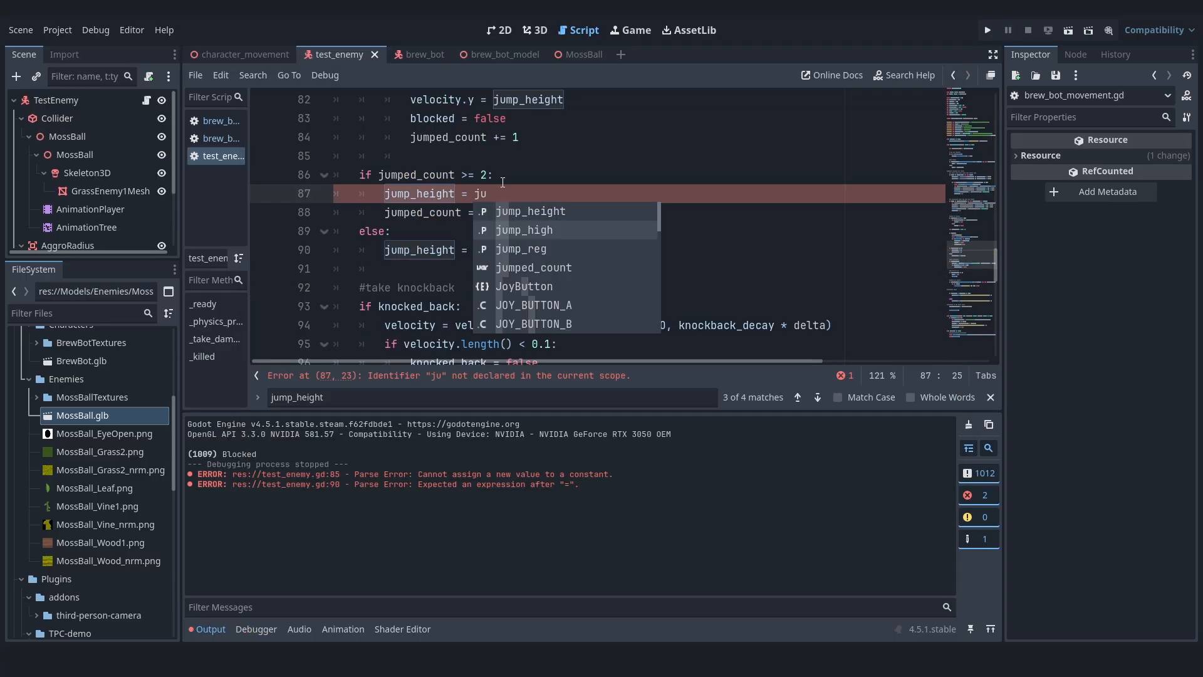
left_click(986, 30)
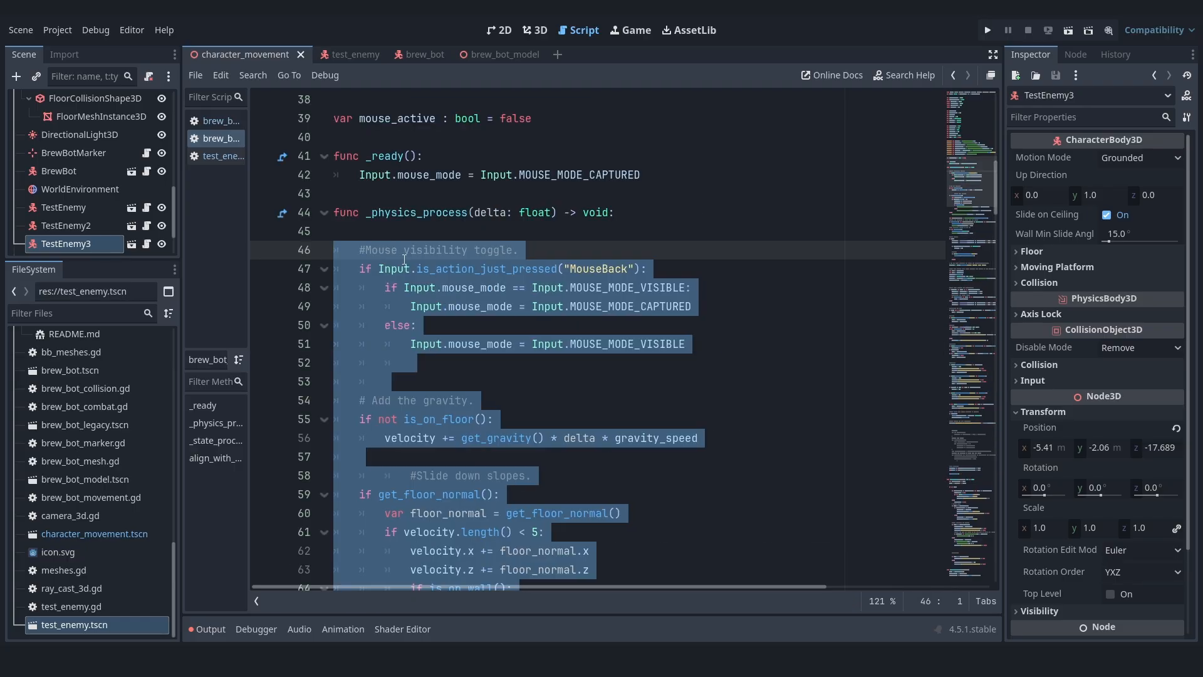
- Open the brew_bot scene in the 3D editor
left_click(986, 30)
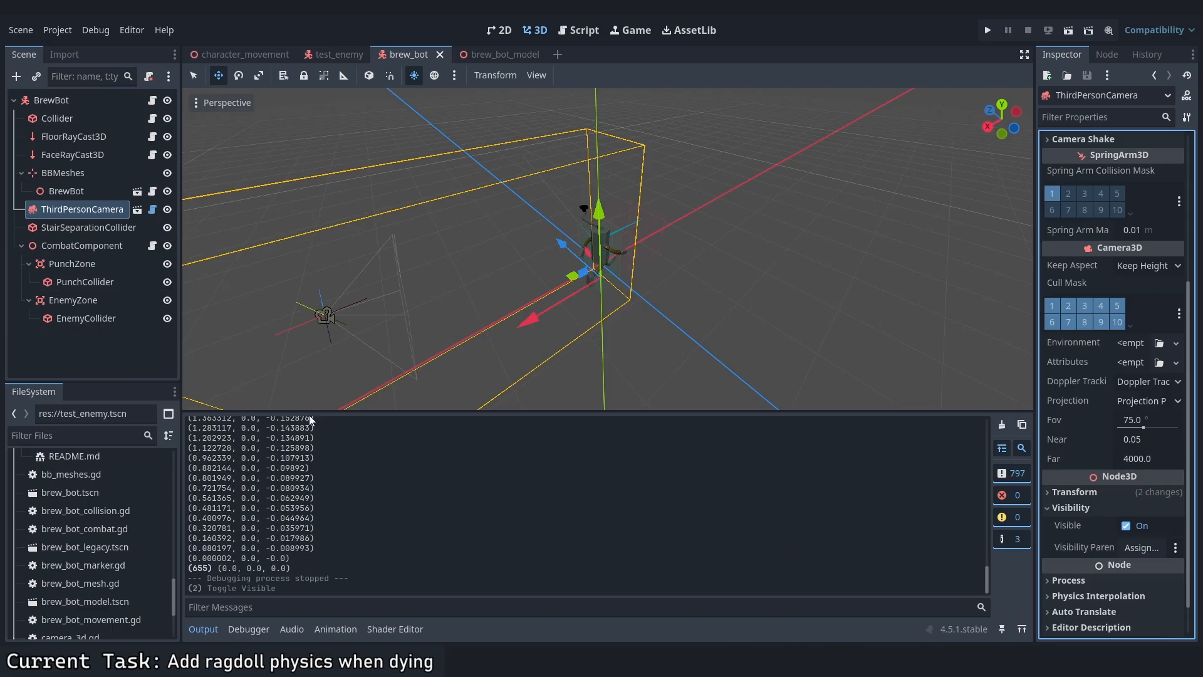
- Add a RigidBody3D PhysBody with a capsule CollisionShape3D and mesh to BrewBot
right_click(81, 209)
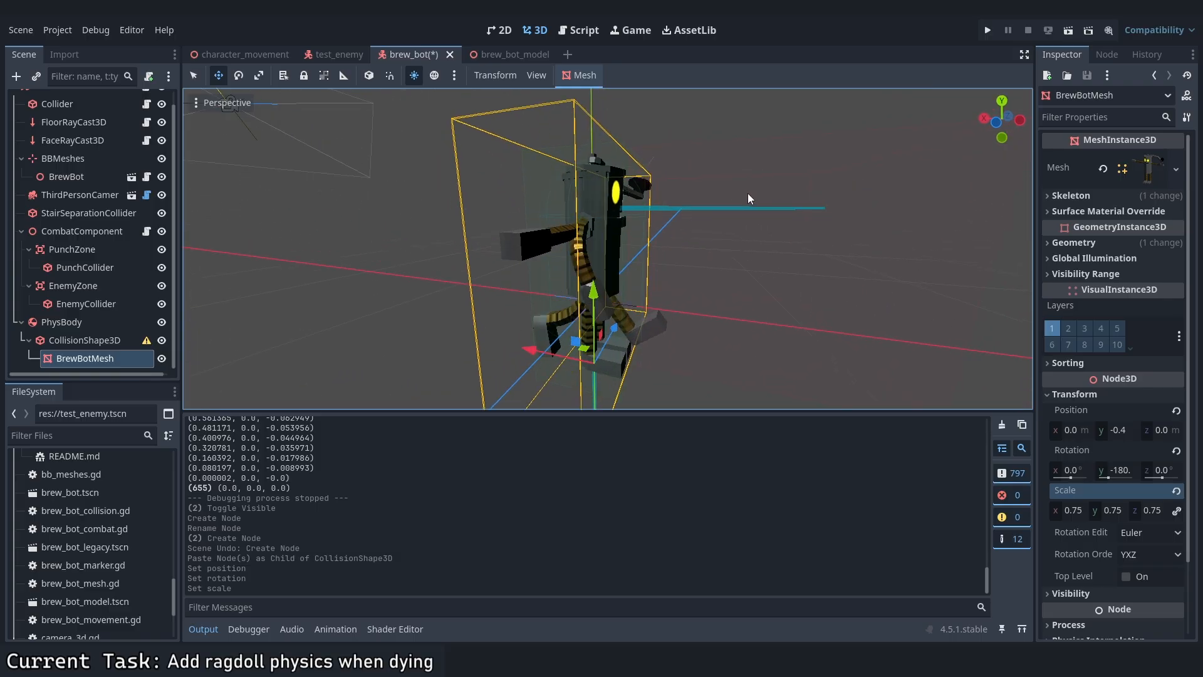
left_click(84, 340)
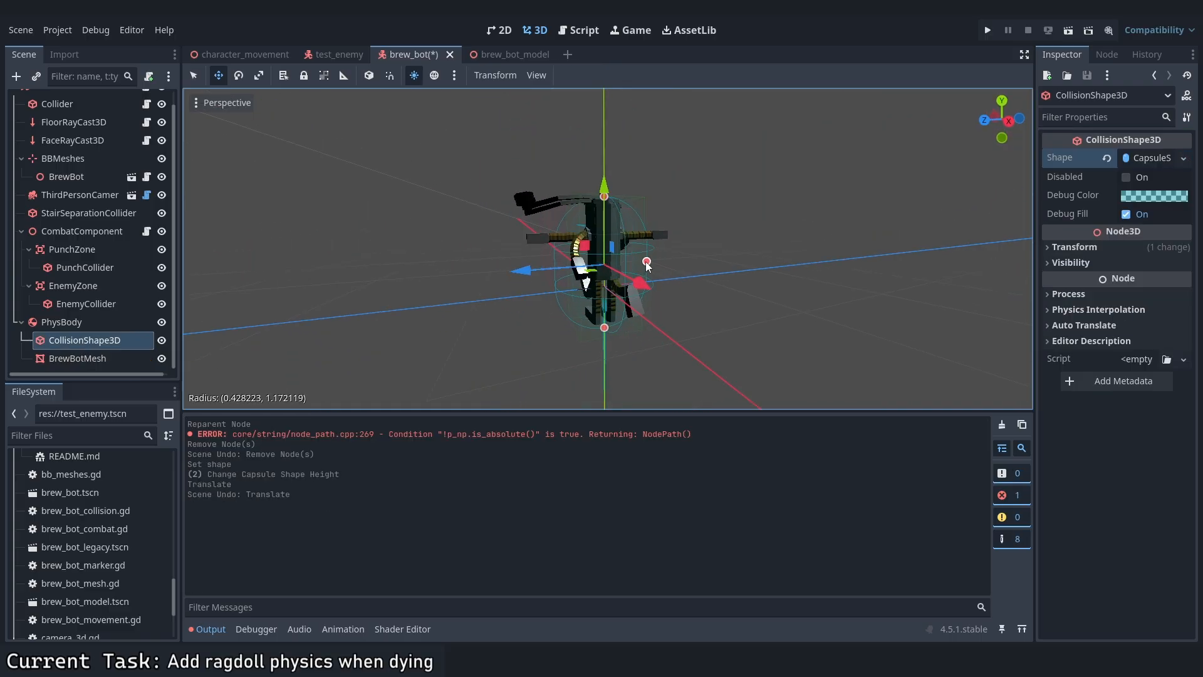
left_click(585, 30)
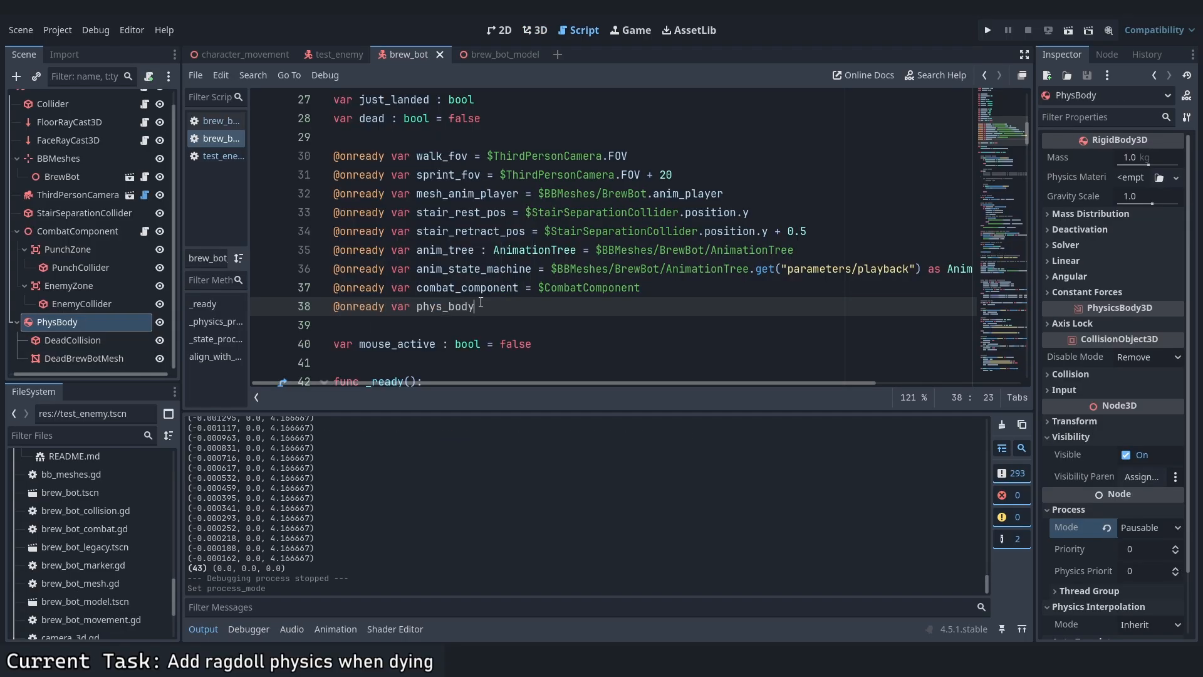
- Under if dead, show phys_body, hide player_mesh and set its process mode, then run with F5
scroll("down", 3)
type("phys_body.visible ")
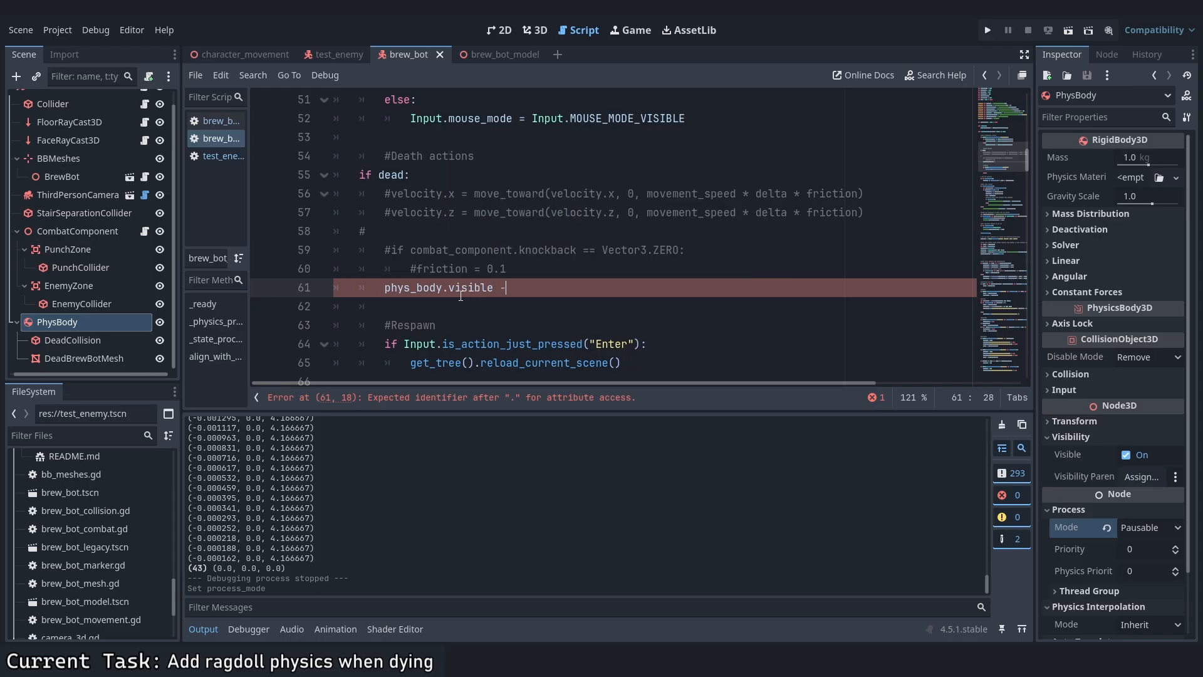
type("= true")
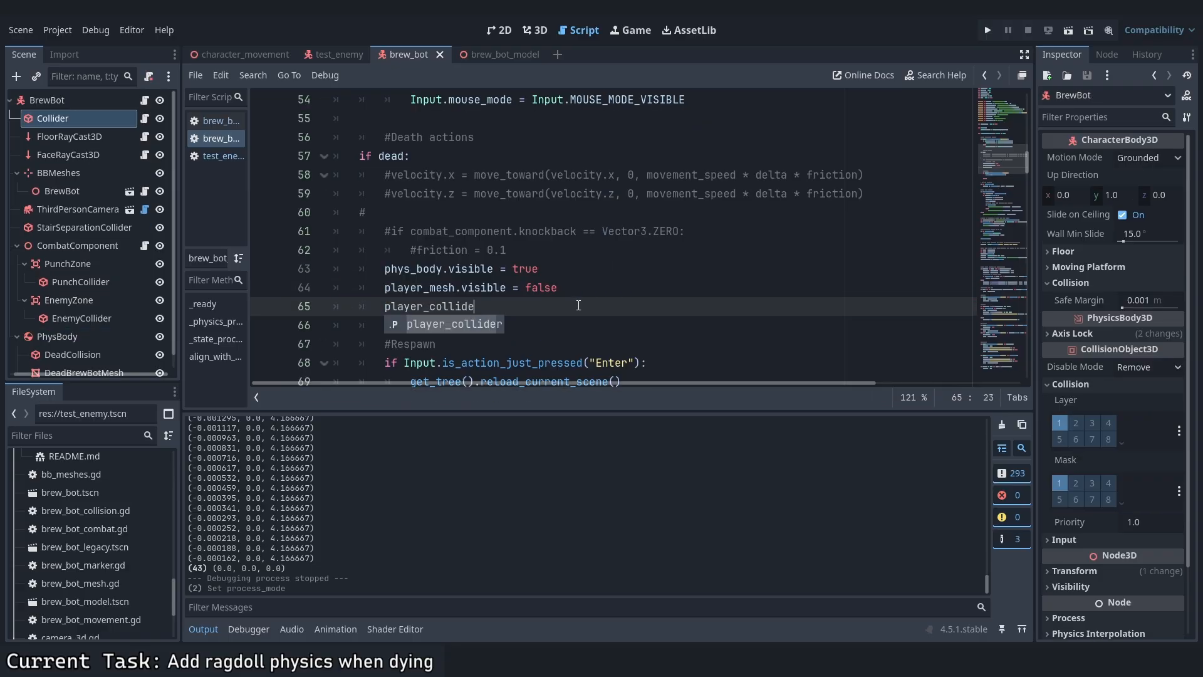
type("r.proce")
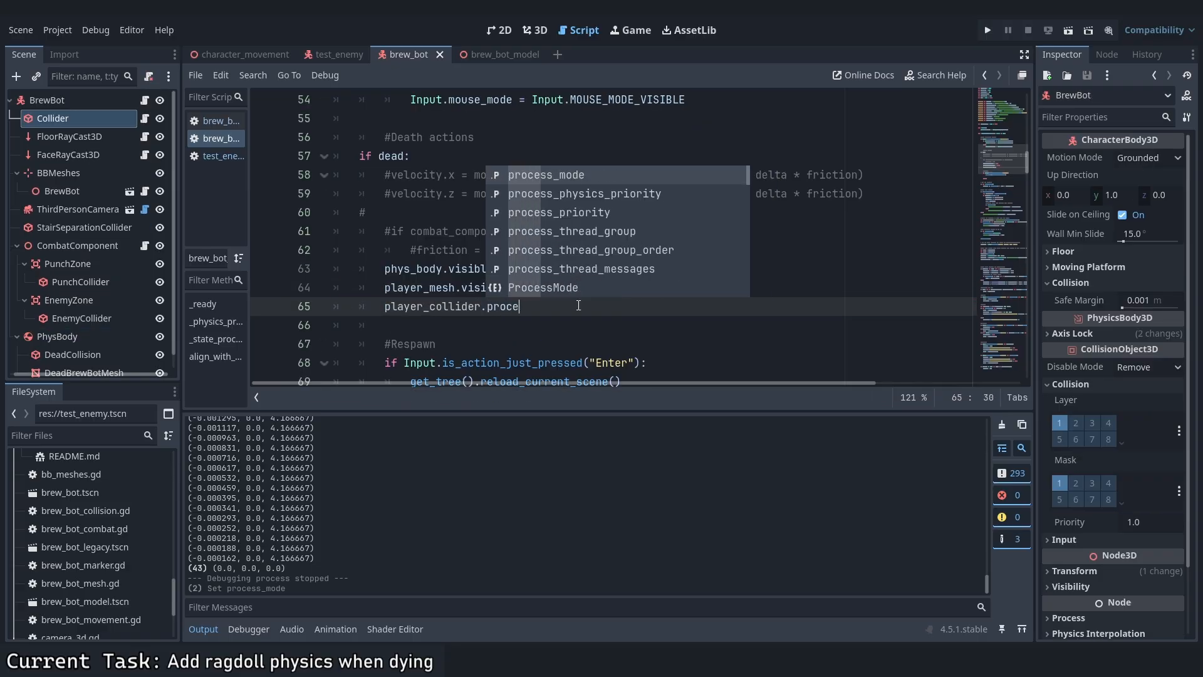
type("PROC")
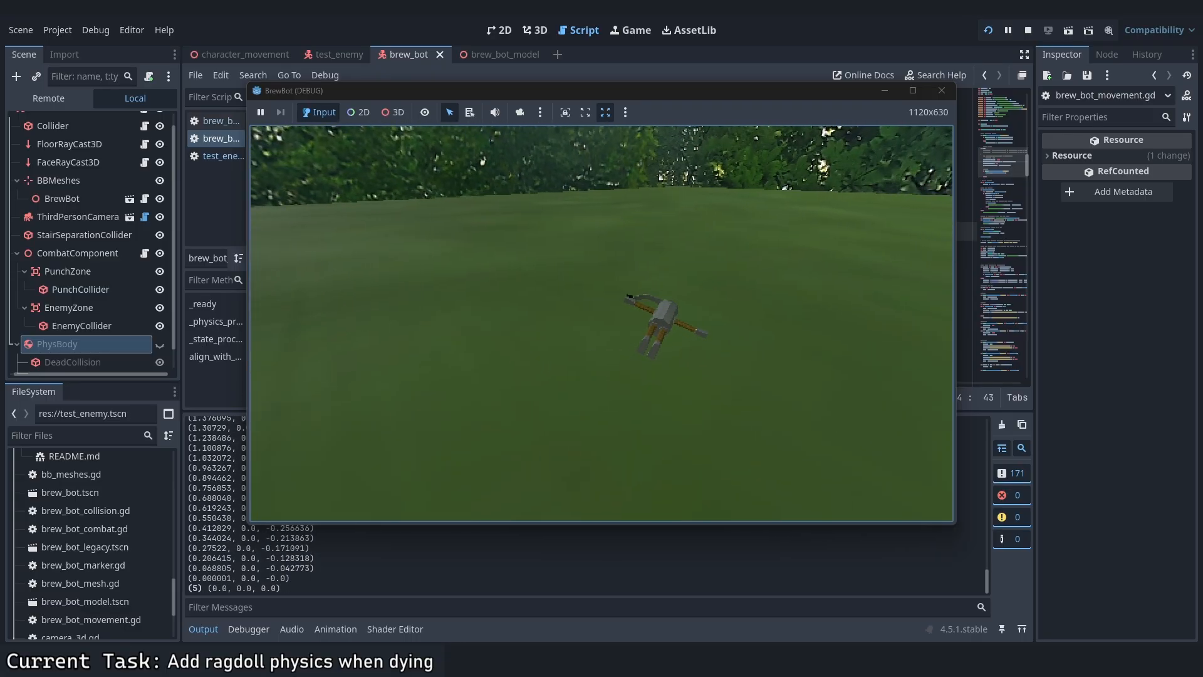
- Add a Marker3D PhysBodyMarker with Process Mode Always and run the game to test it
left_click(74, 307)
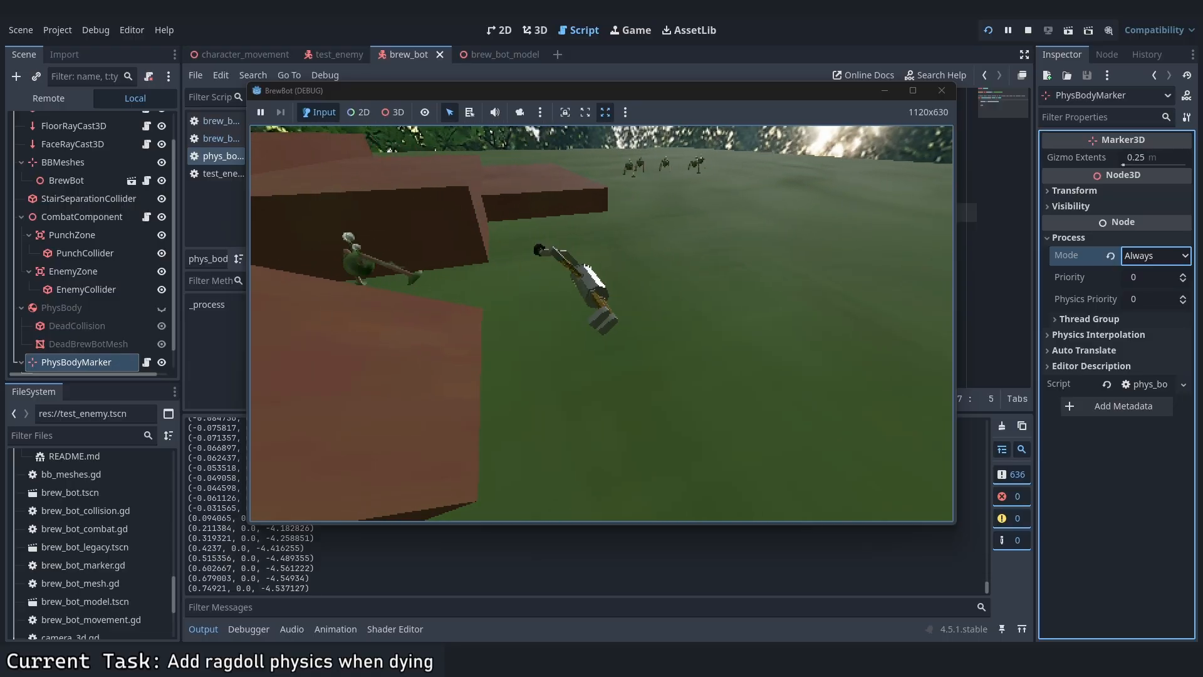
left_click(94, 344)
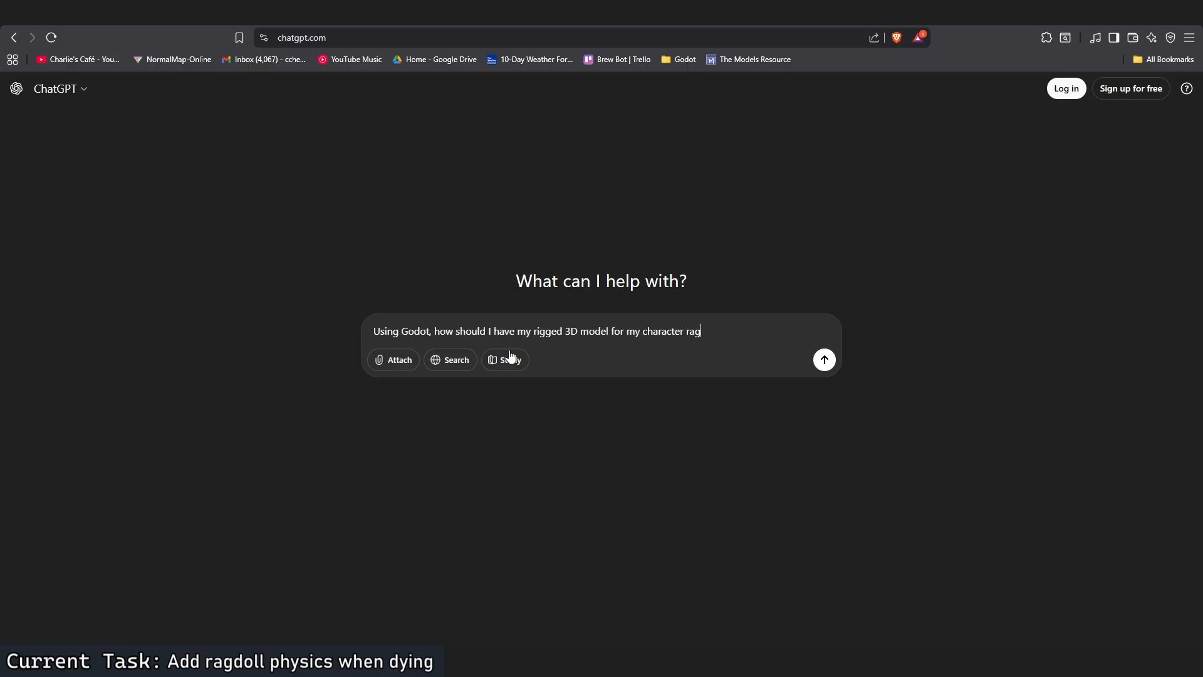
- Send the ragdoll question to ChatGPT and read the PhysicalBone3D setup reply
left_click(823, 360)
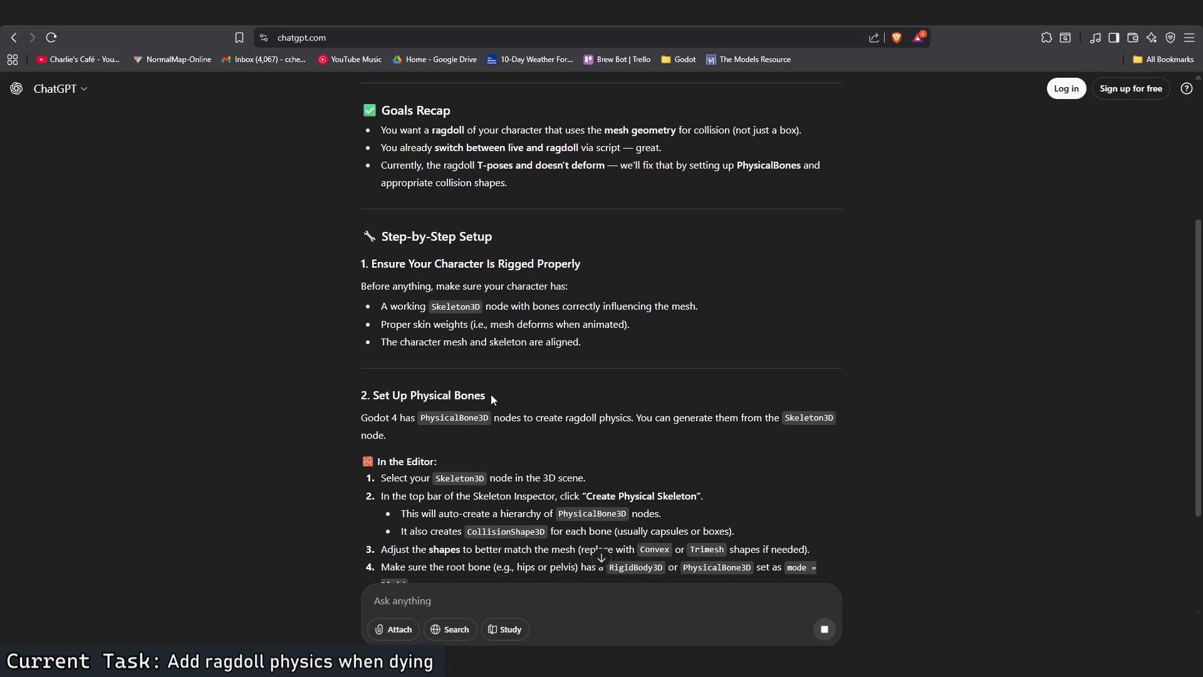
scroll("down", 3)
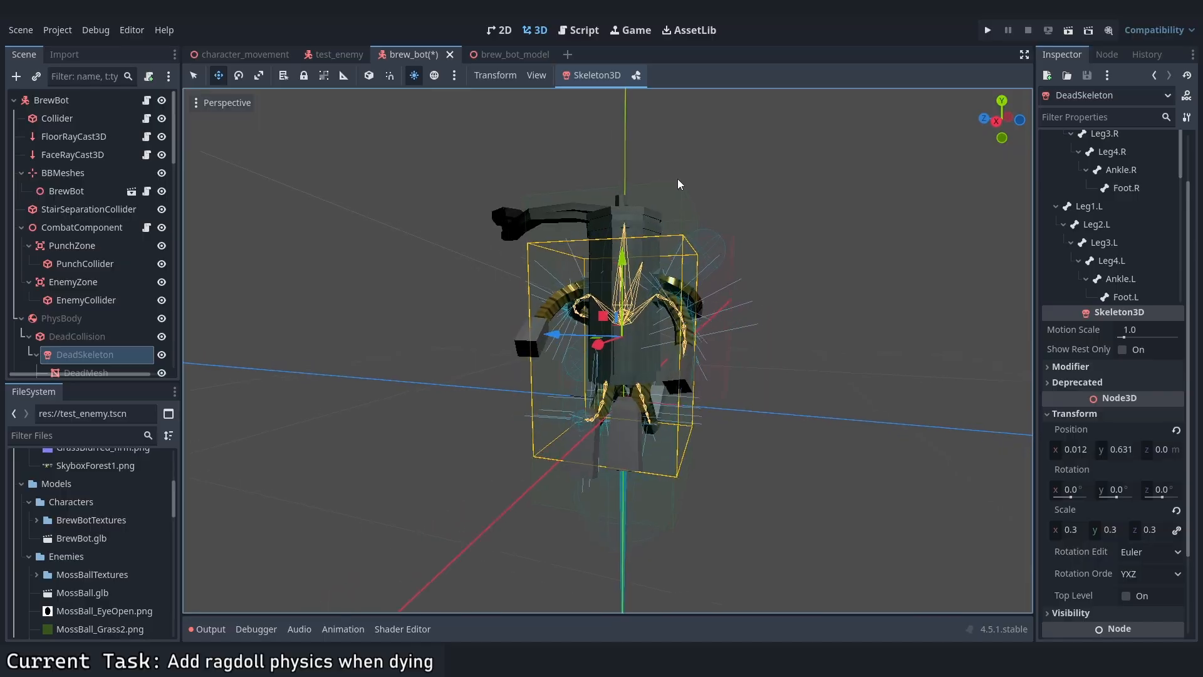
- Create the physical skeleton, start bone simulation under if dead, and set all bones to ConeJoint
left_click(986, 30)
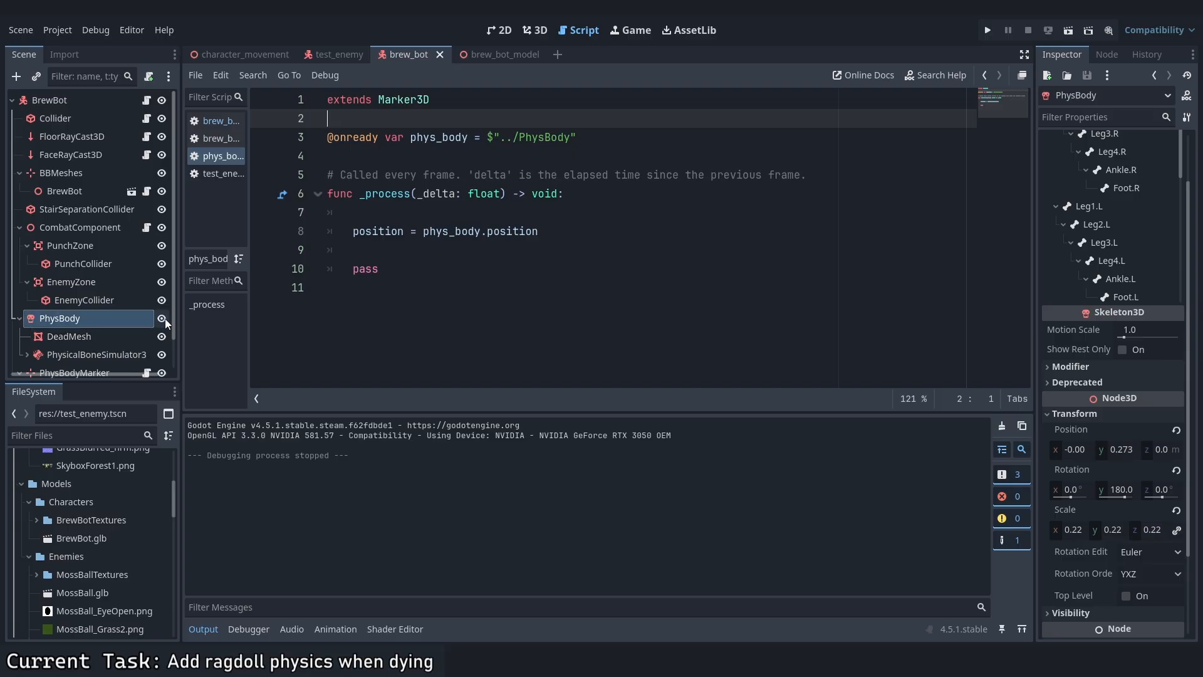
left_click(988, 30)
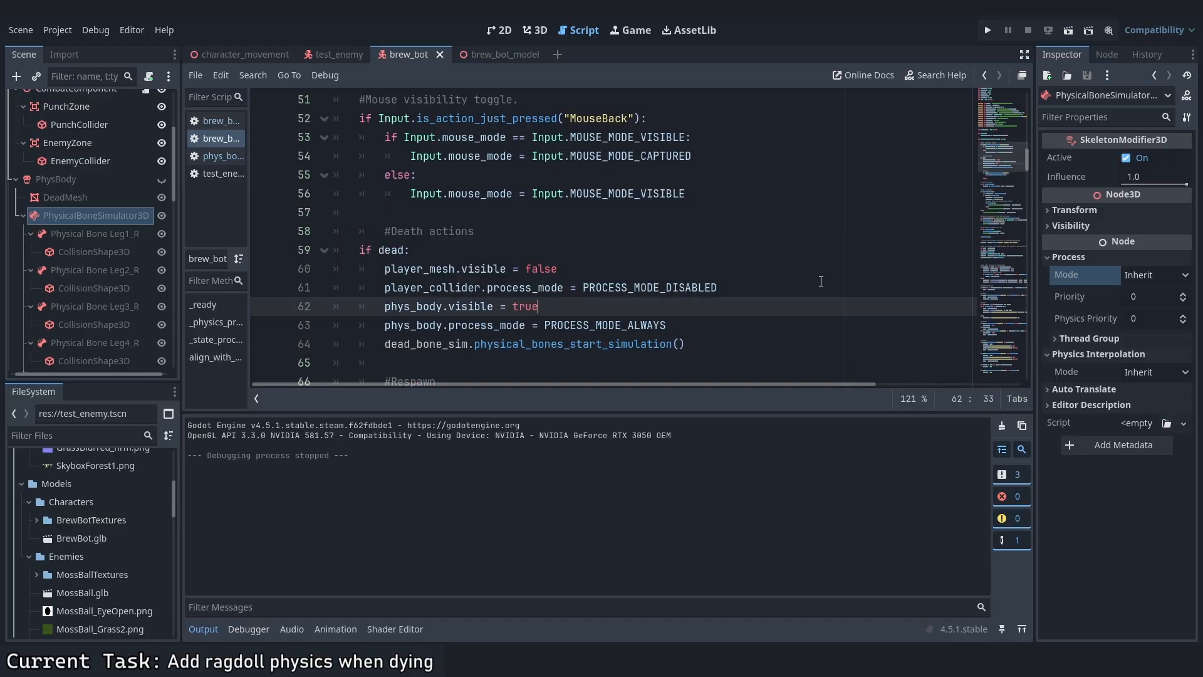
left_click(986, 30)
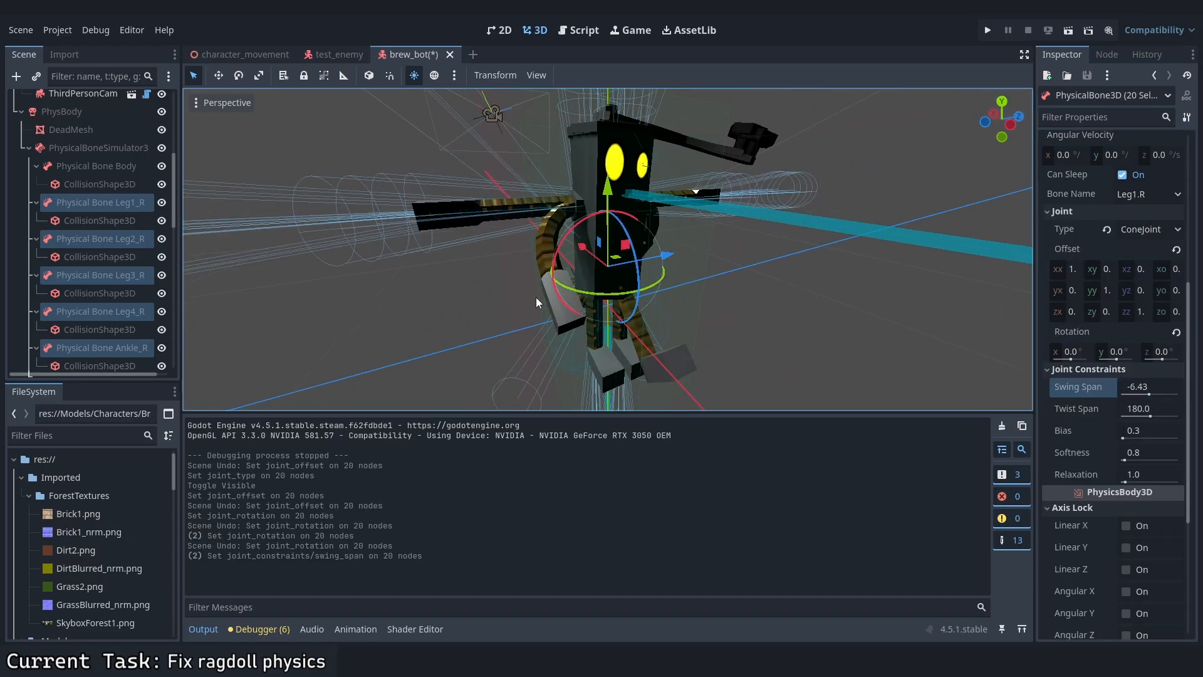
- Attach a new phys_body.gd to PhysBody applying bone_sim.apply_central_impulse(knockback / 4) once
left_click(988, 30)
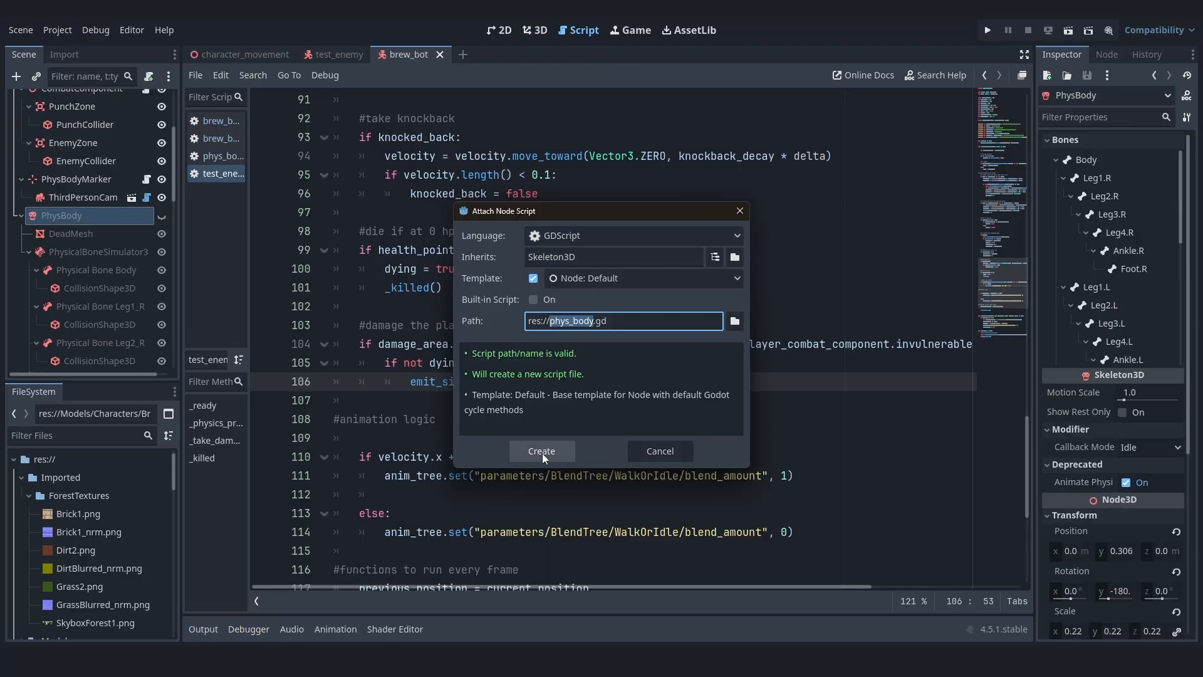
left_click(541, 451)
type("knock")
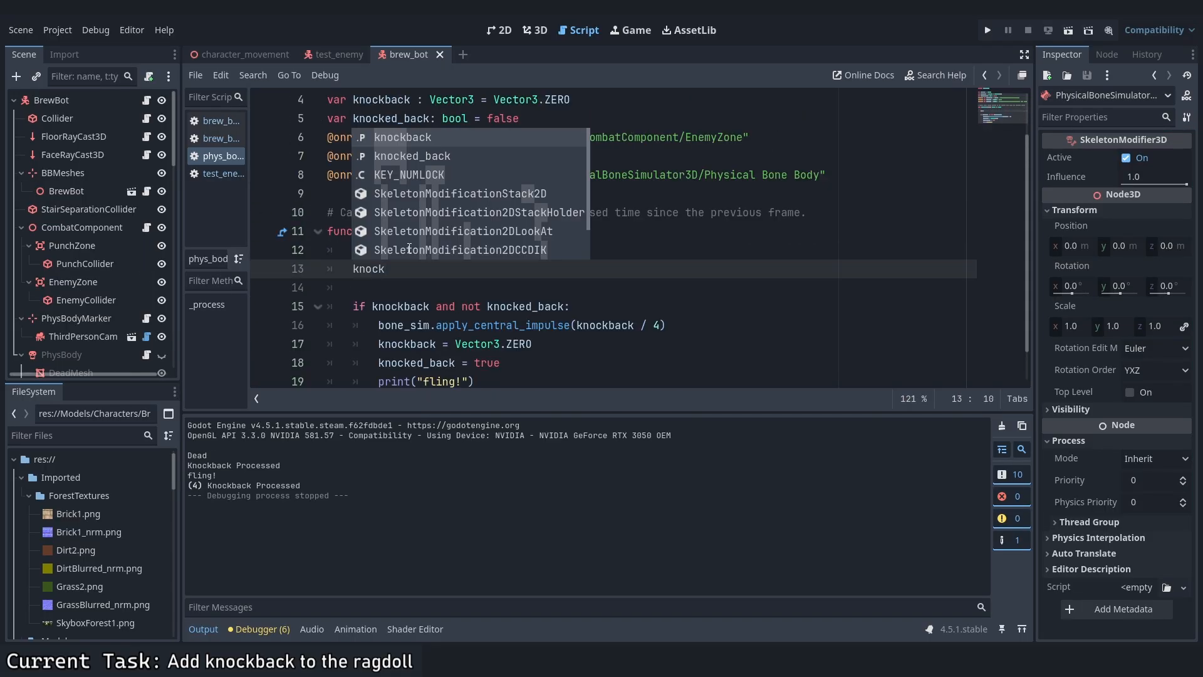
type("combat_component.kn")
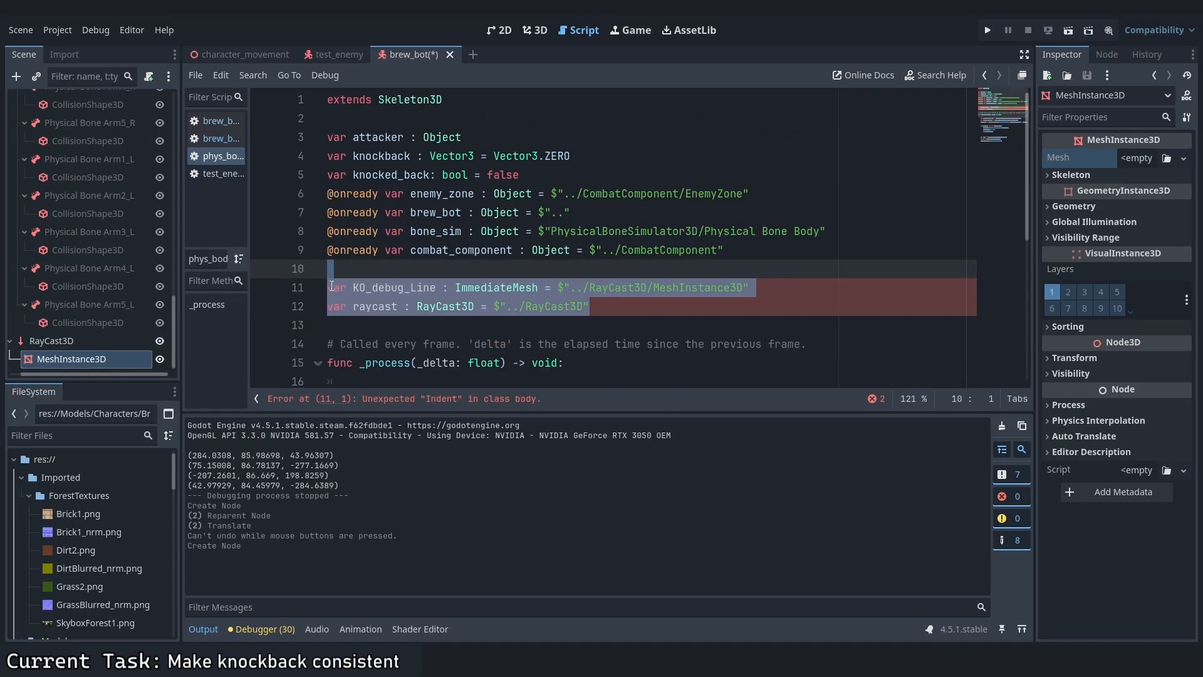
- Set all PhysicalBone3D nodes to Mass 0.5 and Friction 0.1 and test knockback in-game
scroll("down", 3)
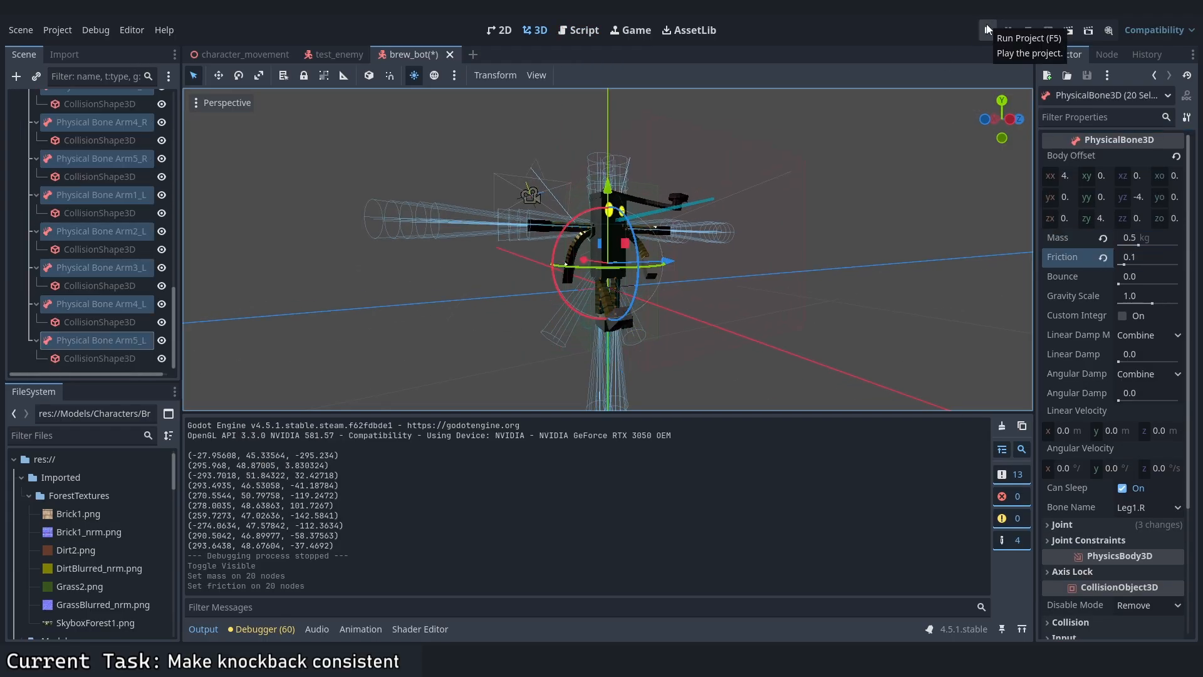
left_click(987, 30)
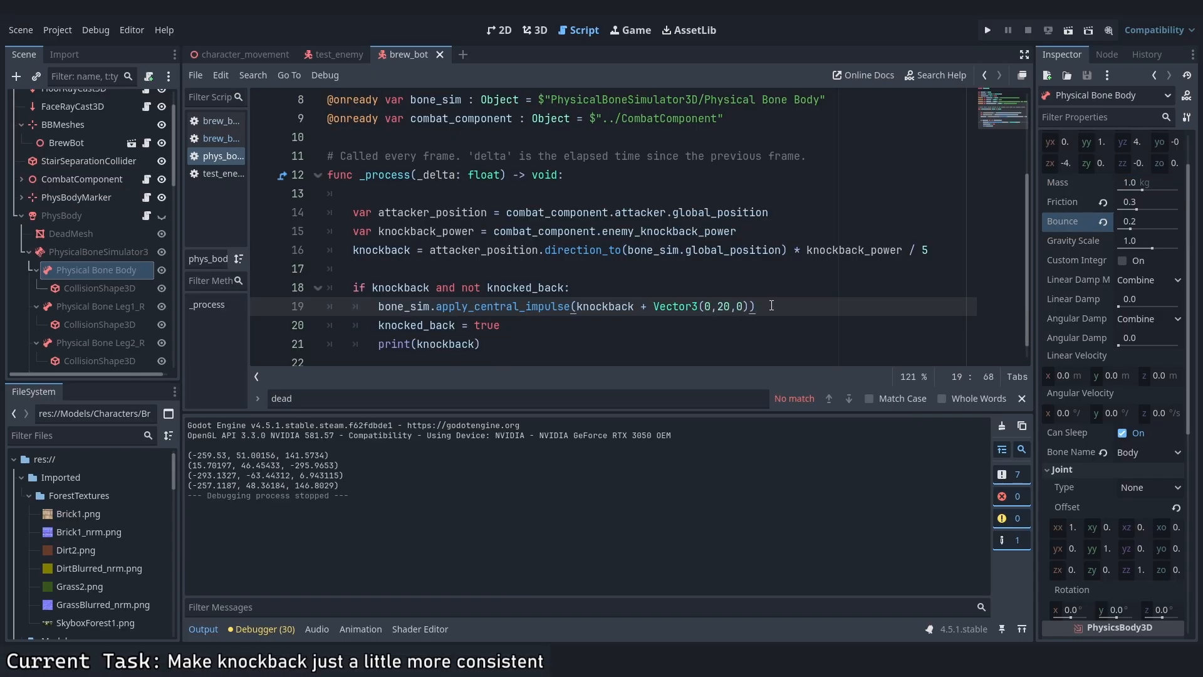
- Aim knockback via direction_to from the attacker plus Vector3(0,20,0) and run the game again
left_click(987, 30)
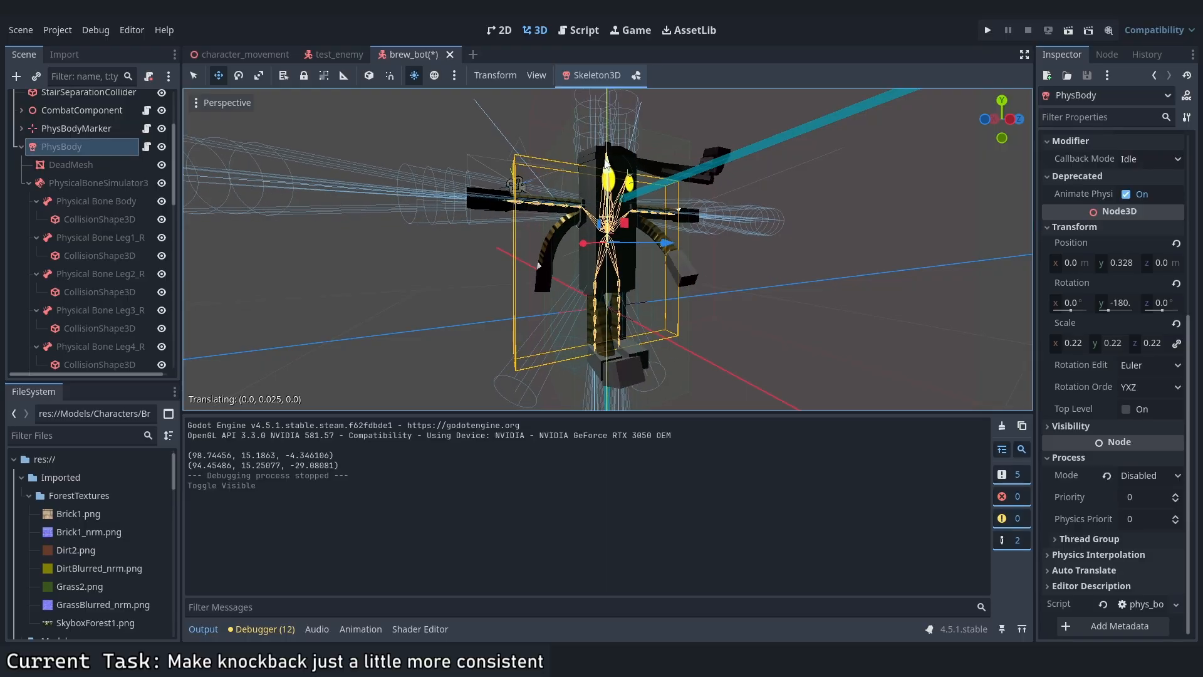
left_click(987, 30)
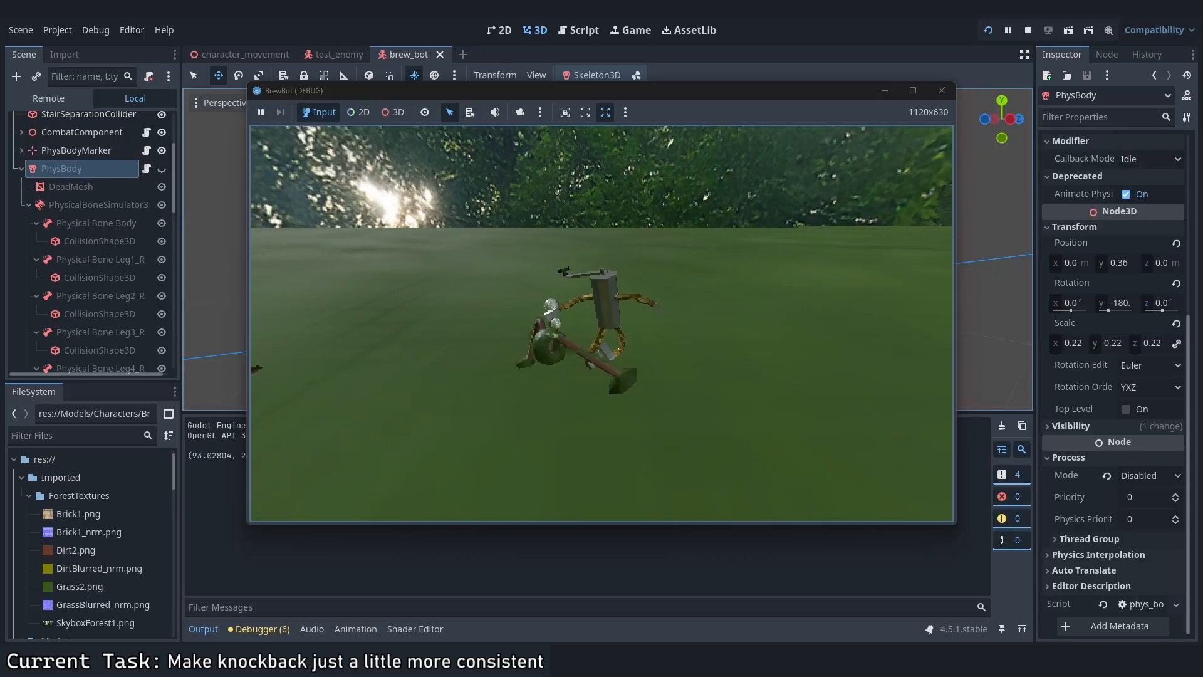